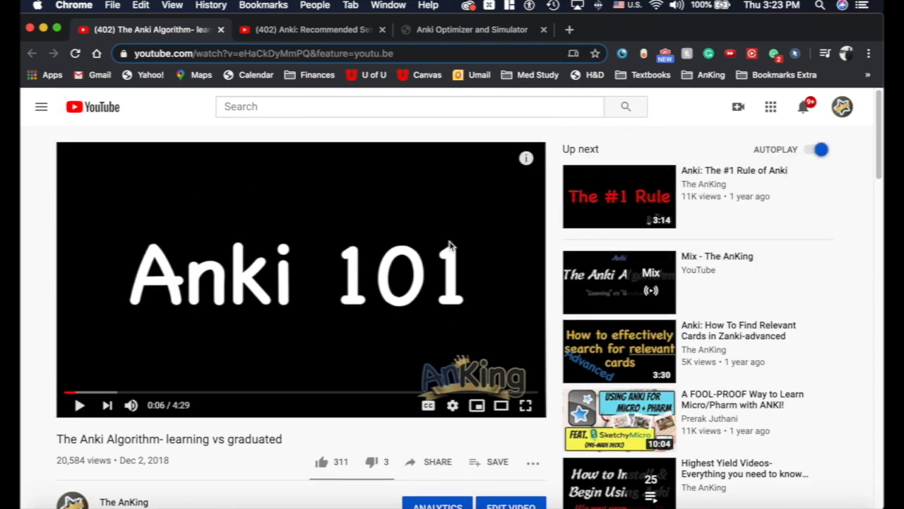
{"action": "mouse_move", "coordinate": [59, 450]}
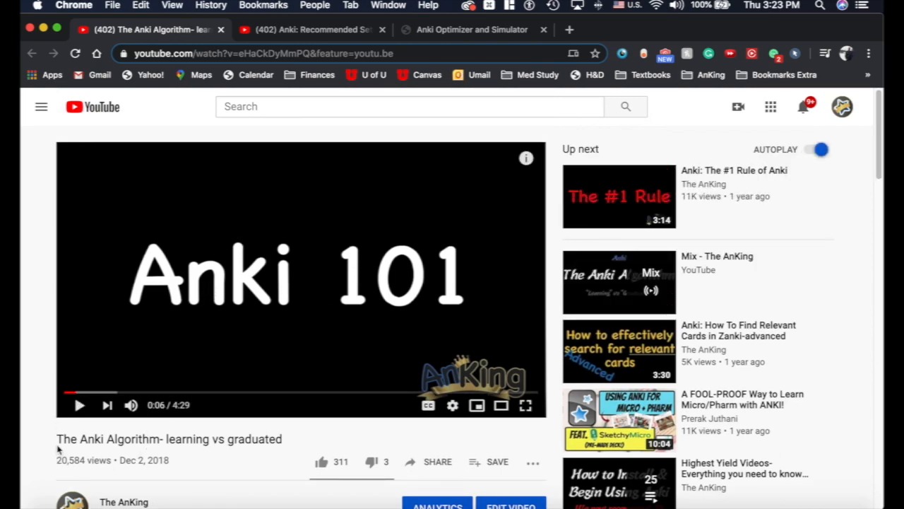
{"action": "mouse_move", "coordinate": [178, 438]}
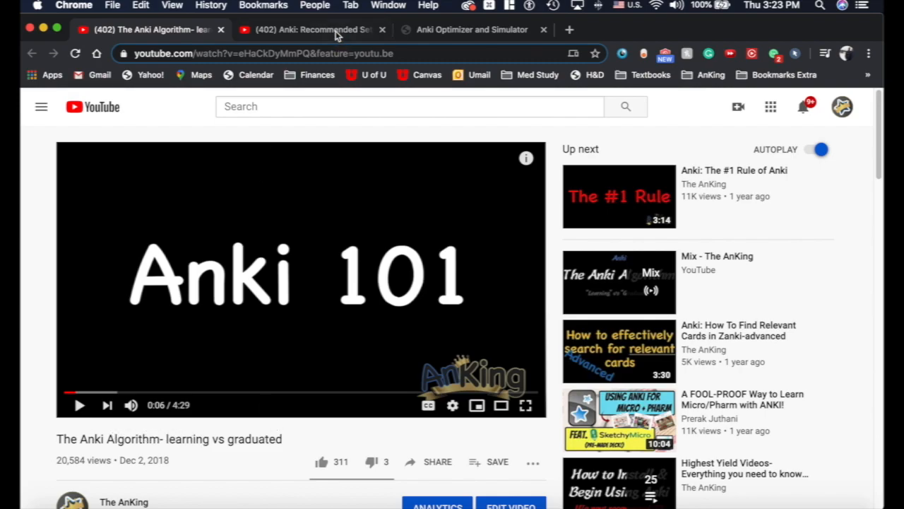
Review the Recommended Settings video tab and the Anki Optimizer and Simulator page.
{"action": "left_click", "coordinate": [303, 29]}
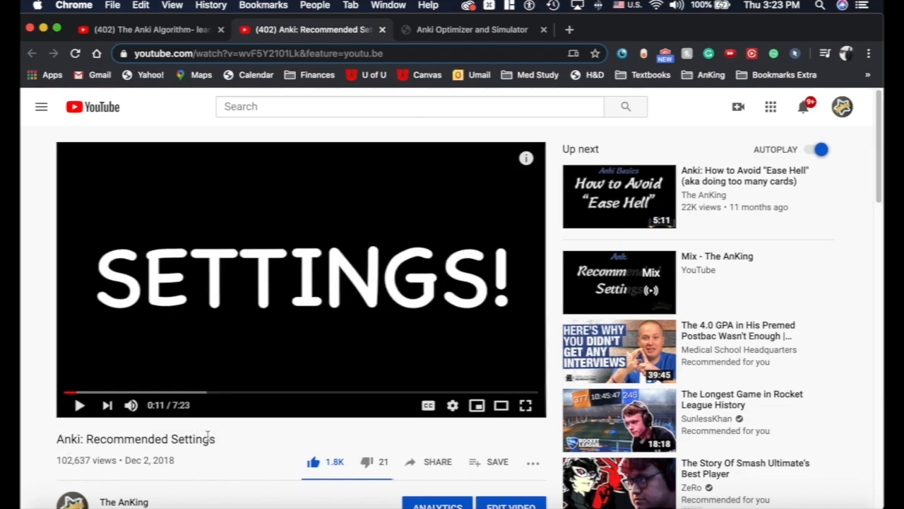
{"action": "left_click", "coordinate": [472, 30]}
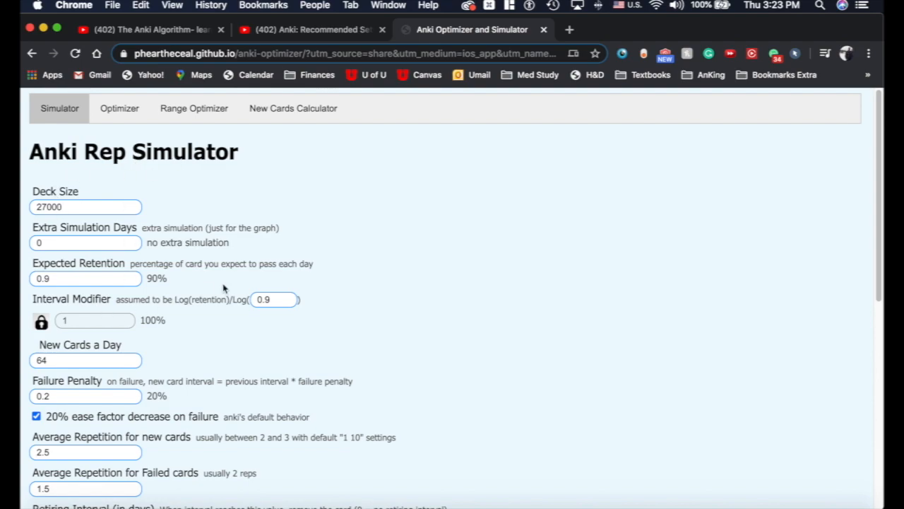
{"action": "mouse_move", "coordinate": [347, 252]}
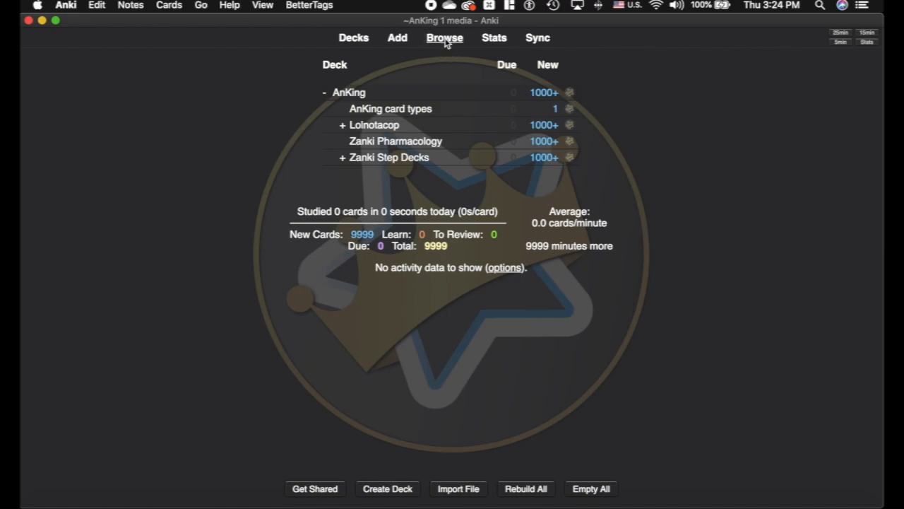
{"action": "left_click", "coordinate": [443, 37]}
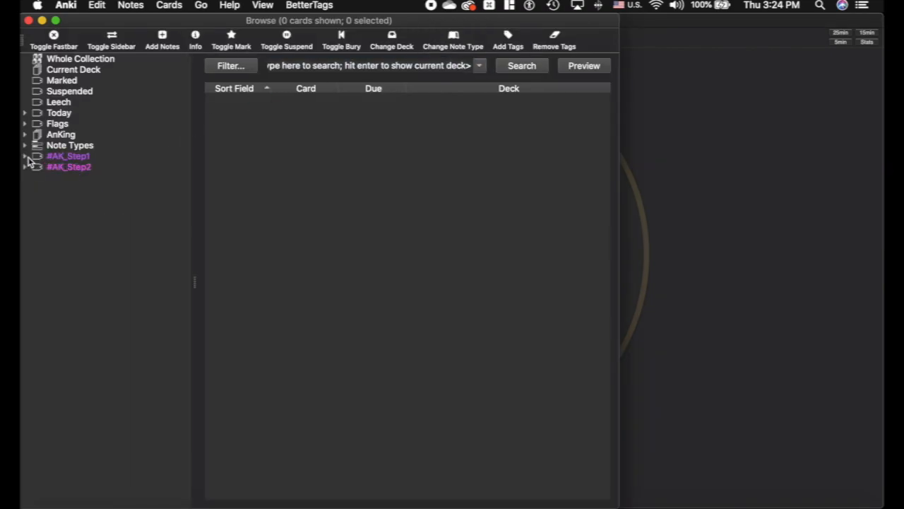
{"action": "left_click", "coordinate": [60, 135]}
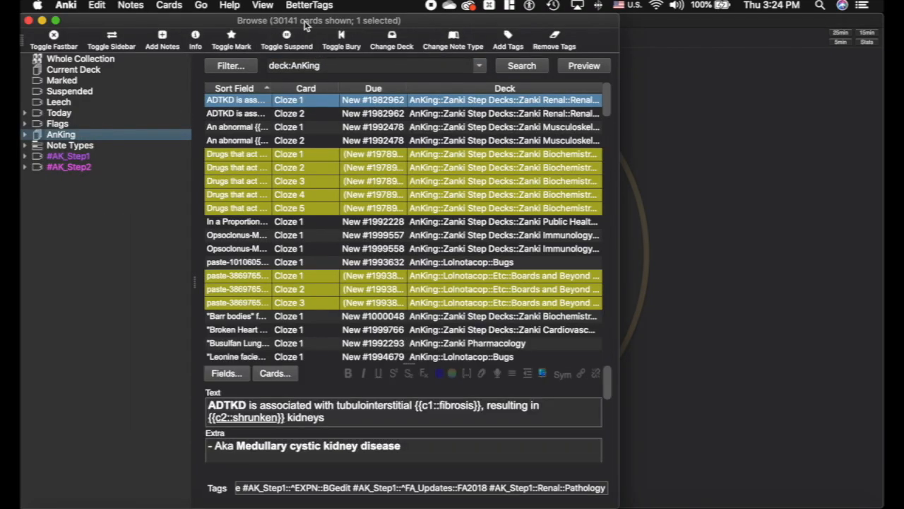
{"action": "left_click", "coordinate": [69, 91]}
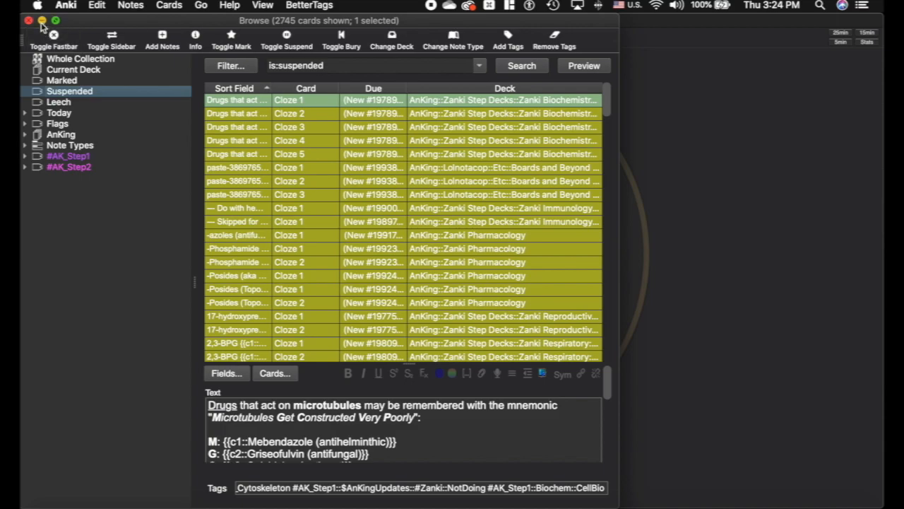
{"action": "left_click", "coordinate": [28, 20]}
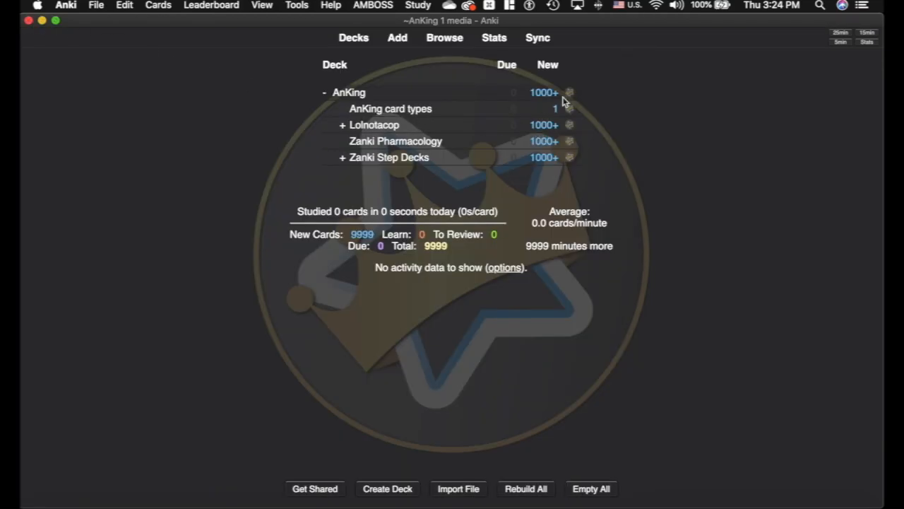
Launch the Anki Simulator from the AnKing deck's gear menu.
{"action": "left_click", "coordinate": [570, 93]}
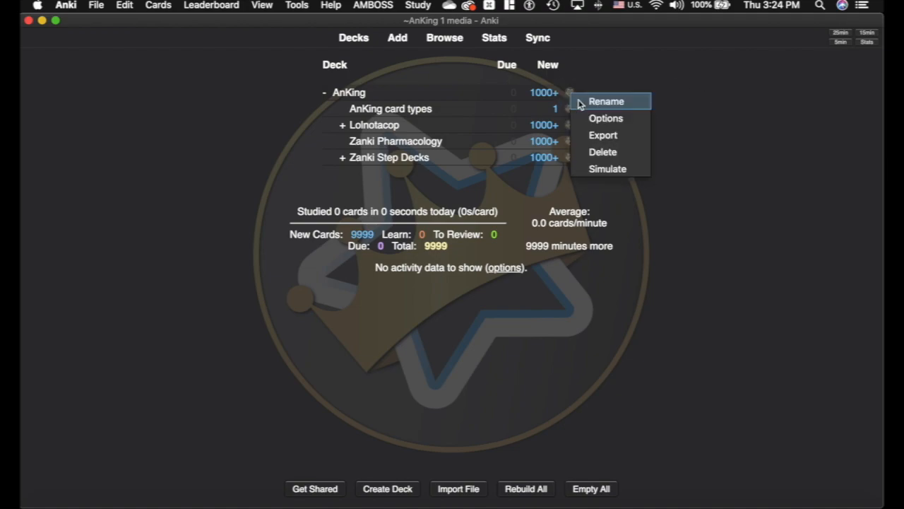
{"action": "left_click", "coordinate": [608, 168]}
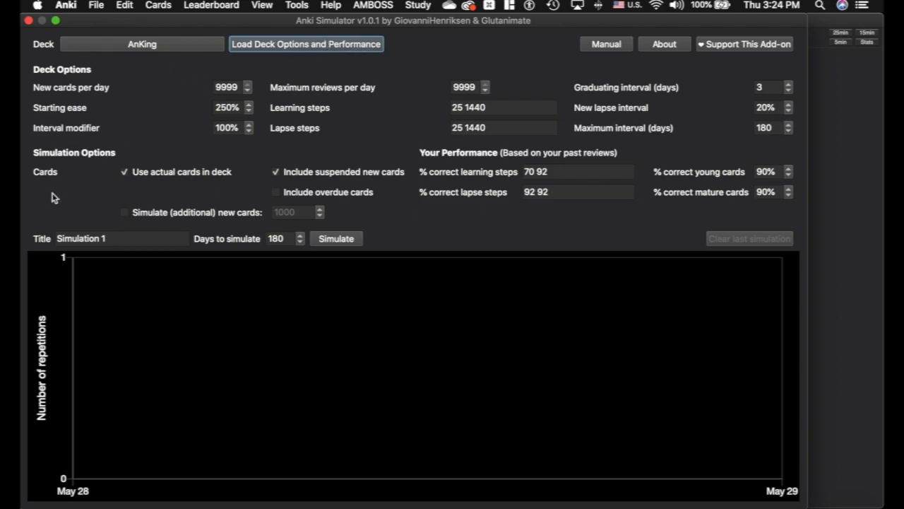
{"action": "mouse_move", "coordinate": [742, 203]}
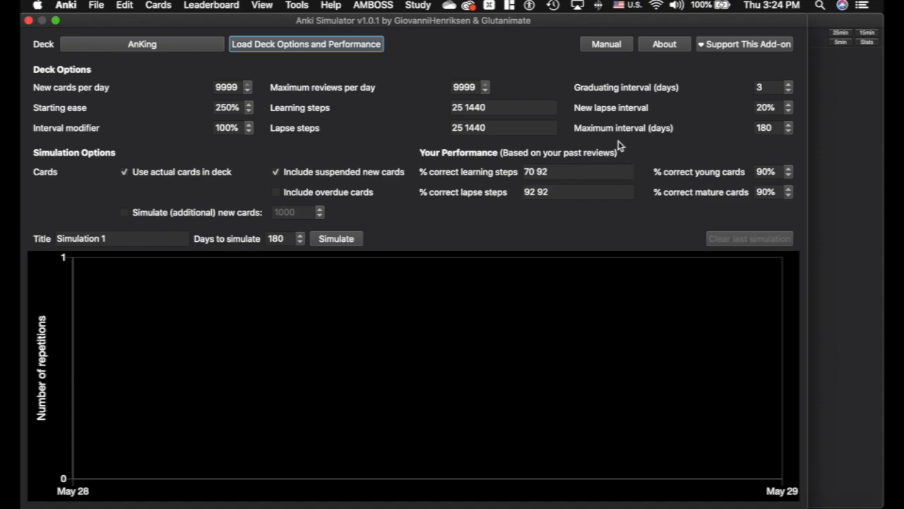
{"action": "mouse_move", "coordinate": [472, 180]}
{"action": "type", "text": "0"}
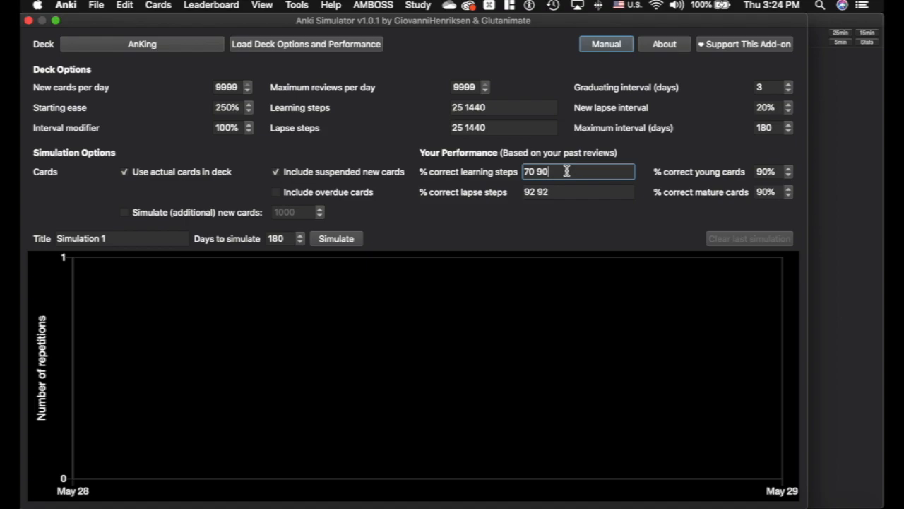
Set % correct learning steps to 70 90 and % correct lapse steps to 90 90.
{"action": "left_click", "coordinate": [578, 192]}
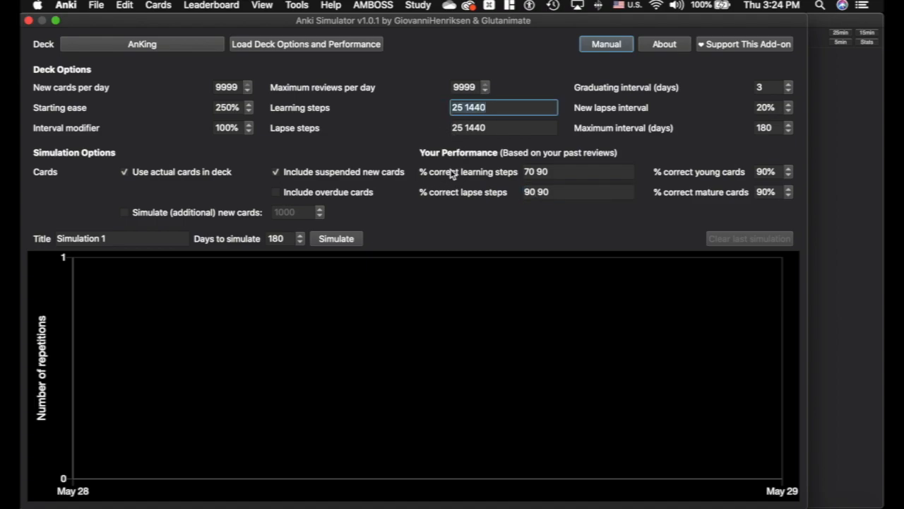
{"action": "mouse_move", "coordinate": [511, 155]}
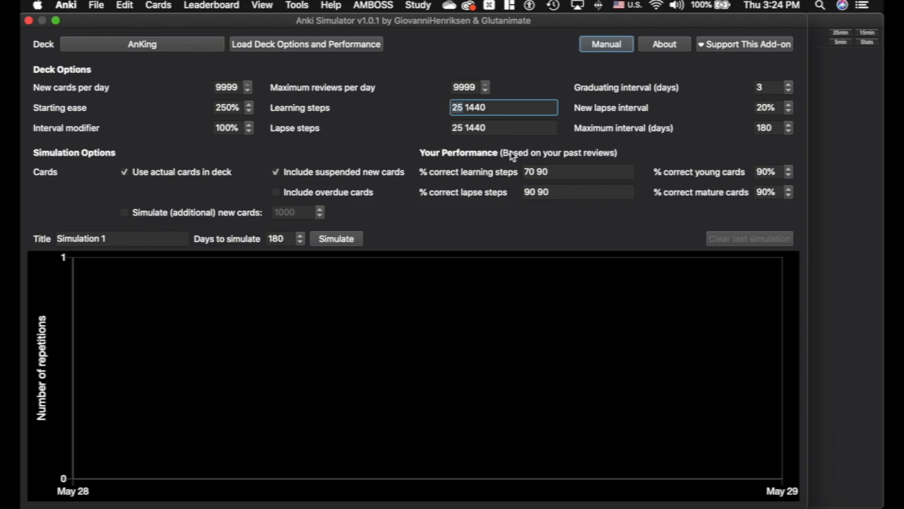
{"action": "left_click", "coordinate": [578, 173]}
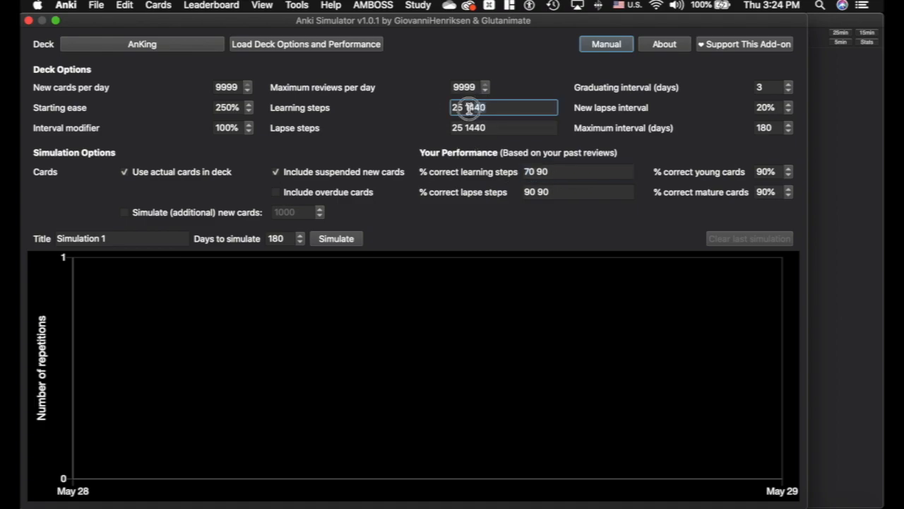
{"action": "left_click", "coordinate": [578, 171]}
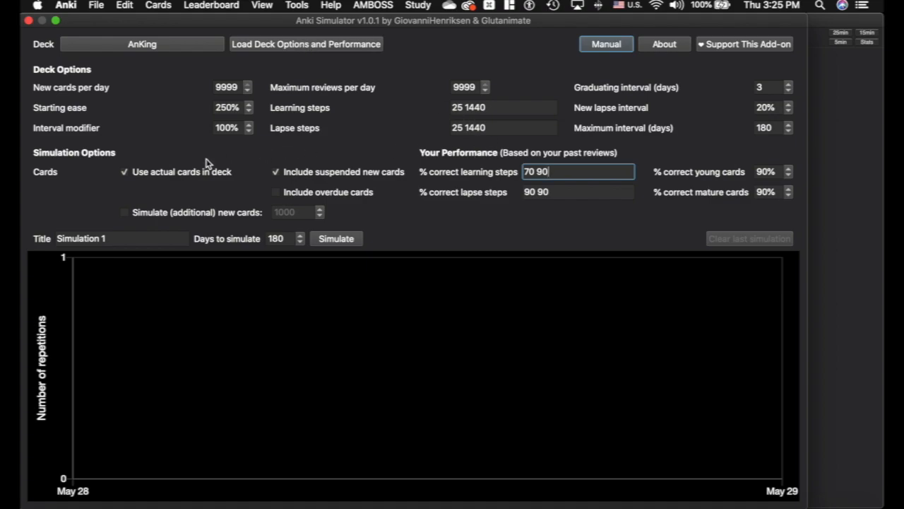
{"action": "mouse_move", "coordinate": [421, 92]}
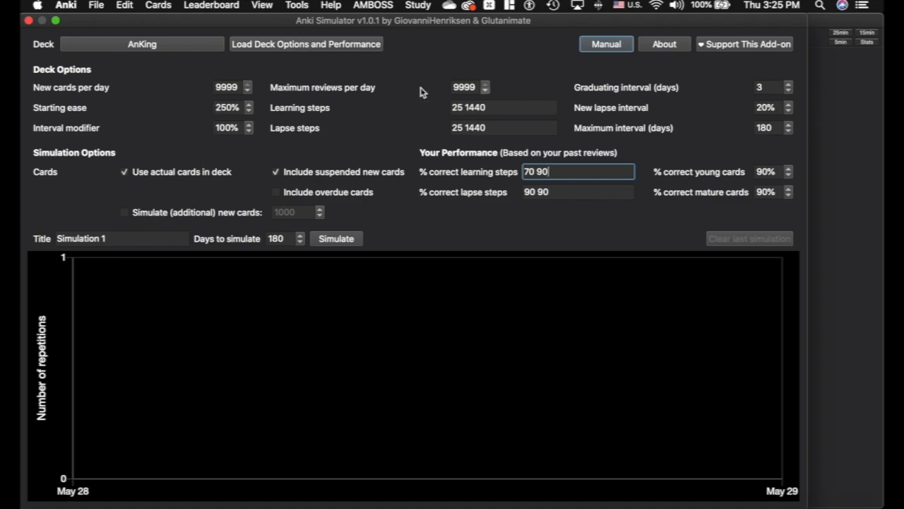
{"action": "mouse_move", "coordinate": [170, 78]}
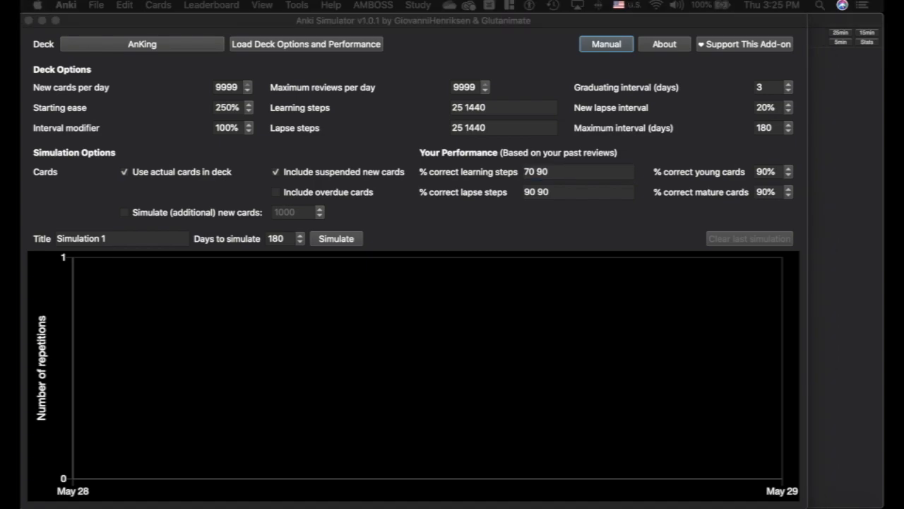
{"action": "left_click", "coordinate": [226, 88]}
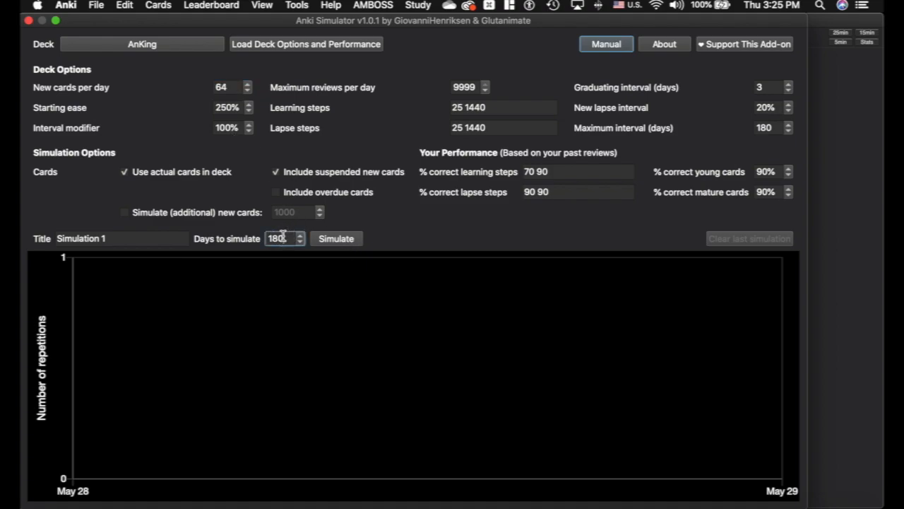
{"action": "type", "text": "420"}
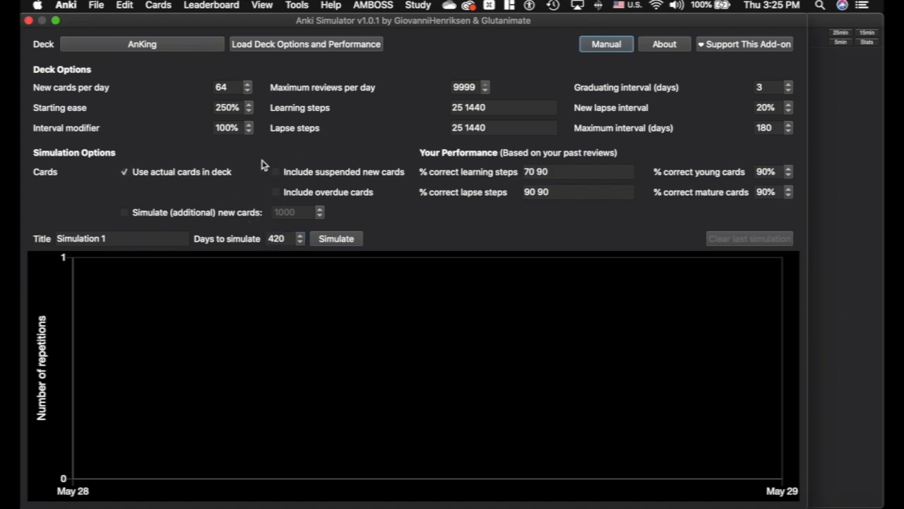
{"action": "mouse_move", "coordinate": [102, 158]}
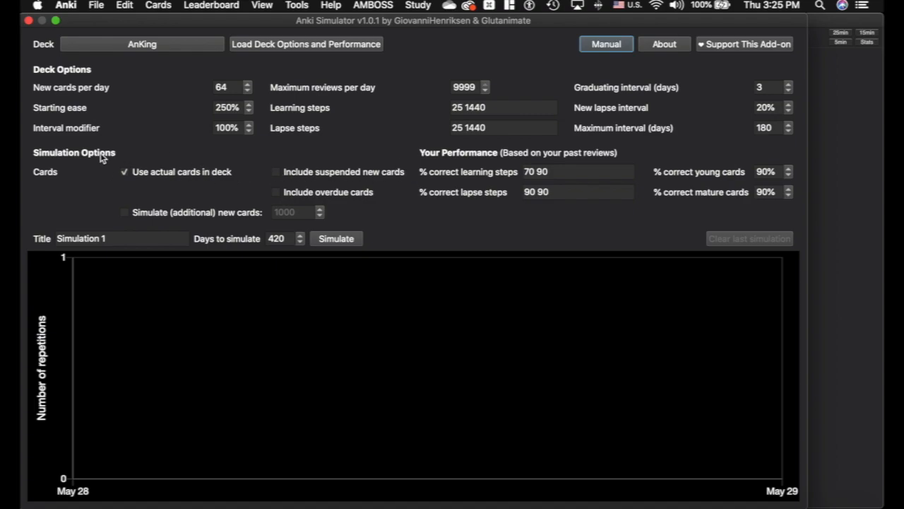
{"action": "mouse_move", "coordinate": [286, 201]}
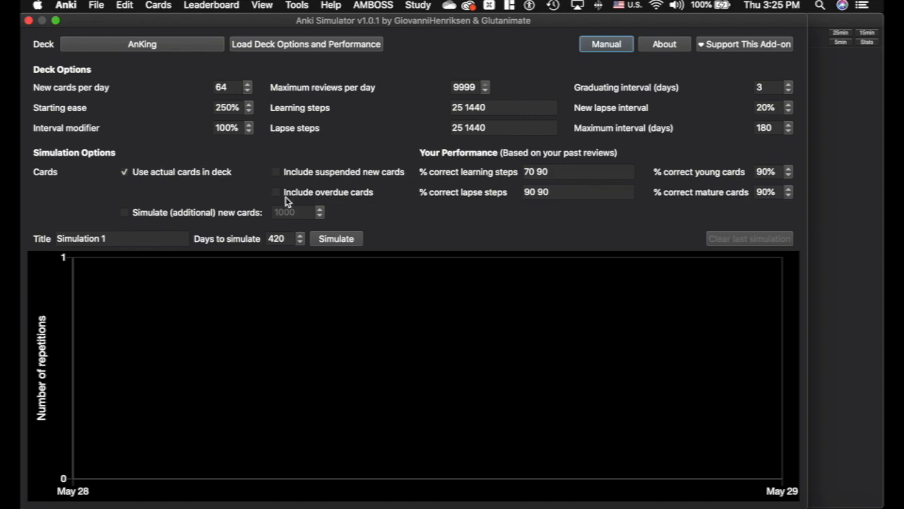
{"action": "left_click", "coordinate": [281, 237]}
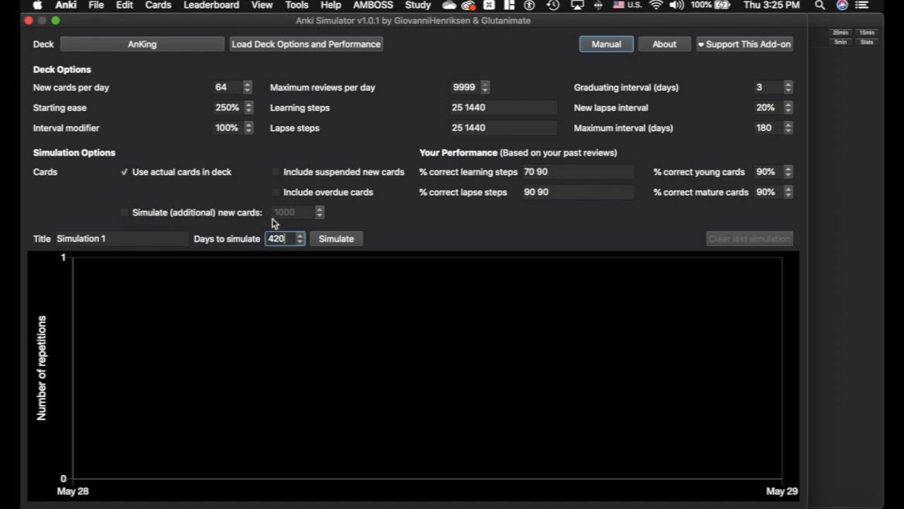
{"action": "mouse_move", "coordinate": [257, 233]}
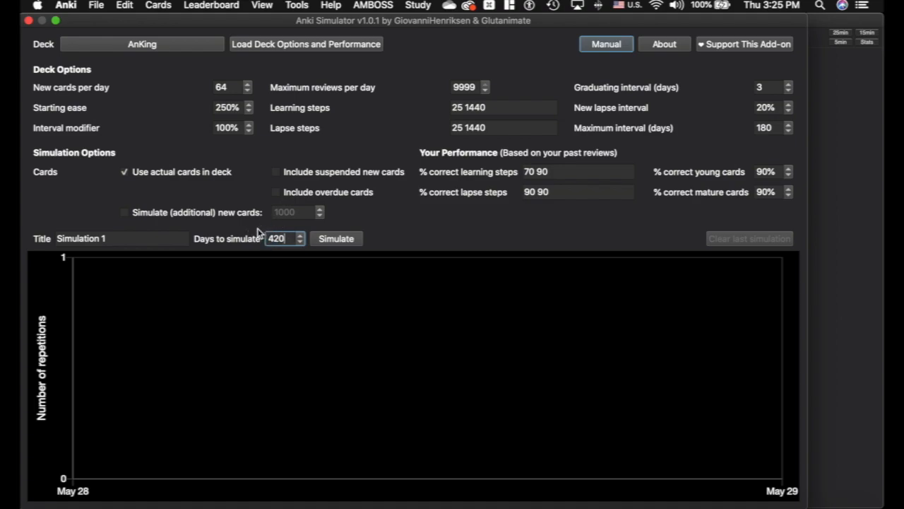
{"action": "mouse_move", "coordinate": [144, 176]}
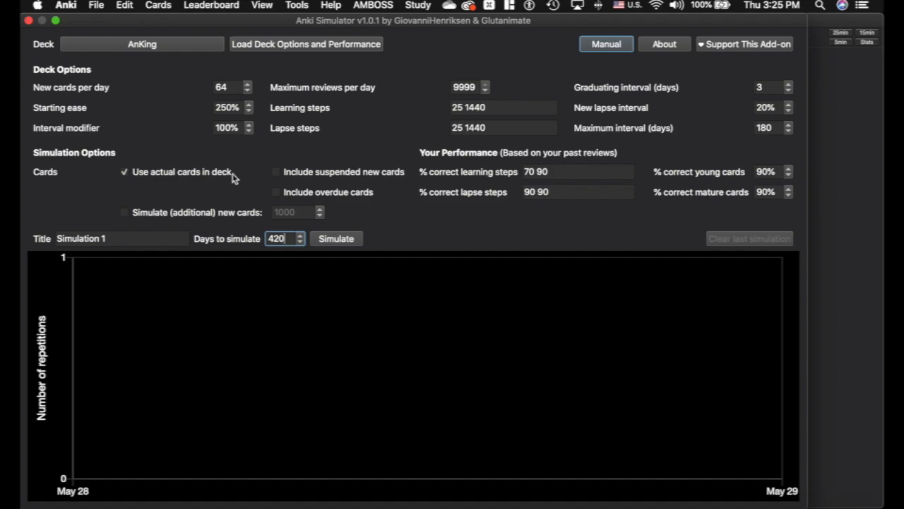
Enter 27000 additional new cards, leave that option off, and keep using the deck's actual cards.
{"action": "left_click", "coordinate": [124, 212]}
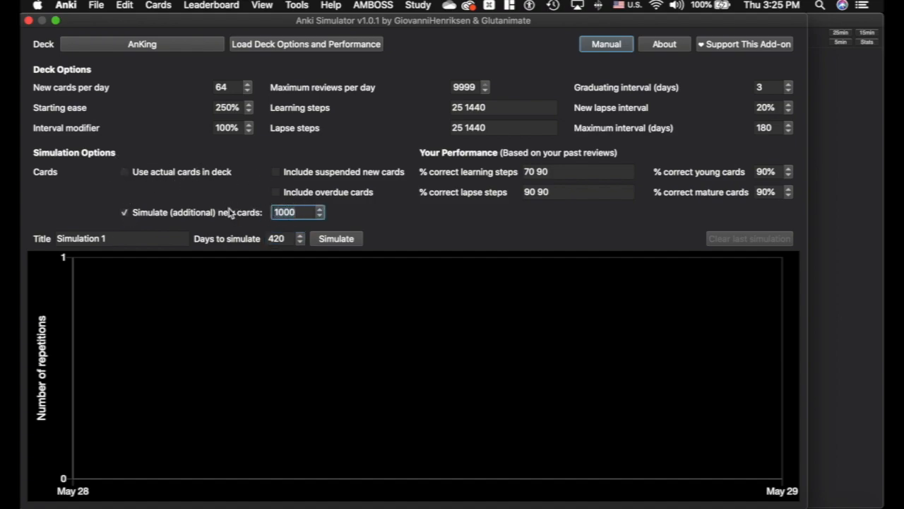
{"action": "type", "text": "27000"}
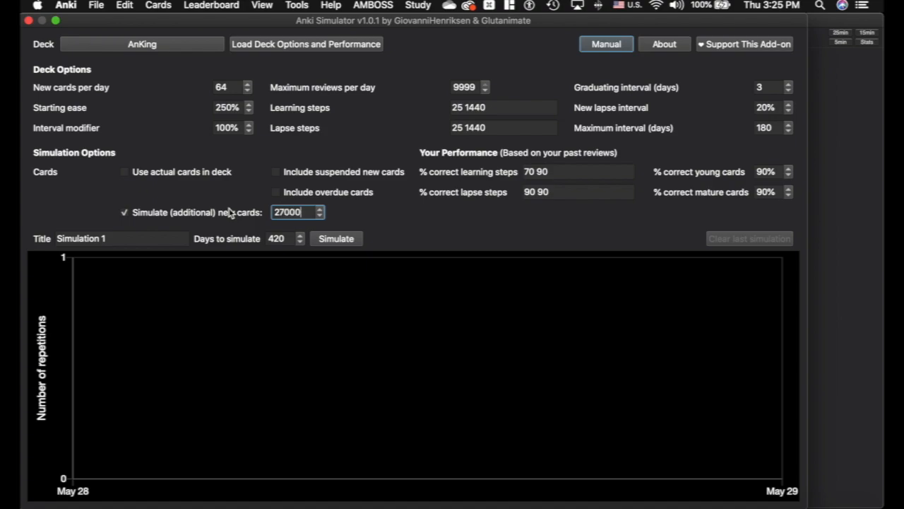
{"action": "mouse_move", "coordinate": [261, 195]}
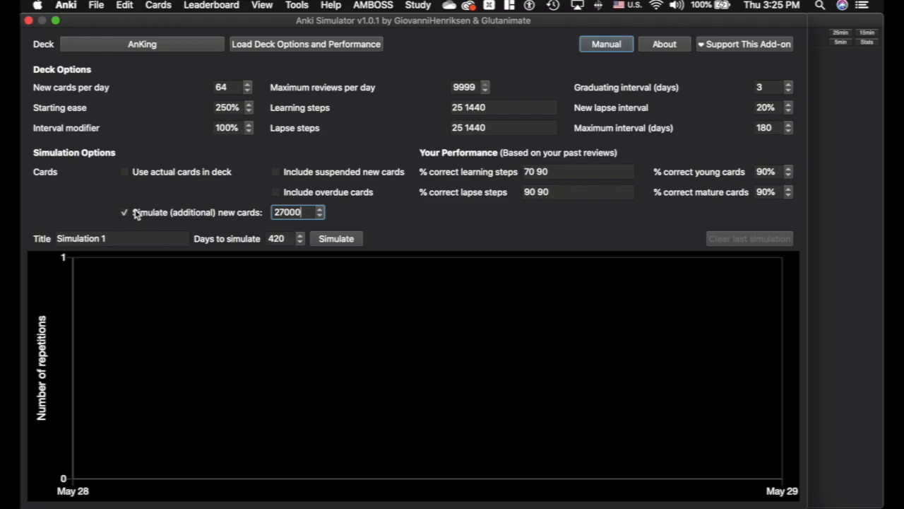
{"action": "left_click", "coordinate": [124, 173]}
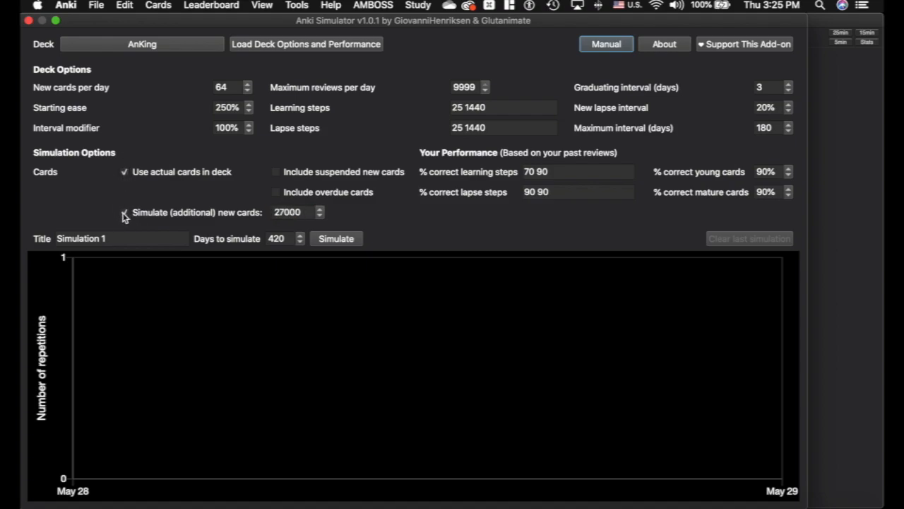
{"action": "left_click", "coordinate": [124, 212]}
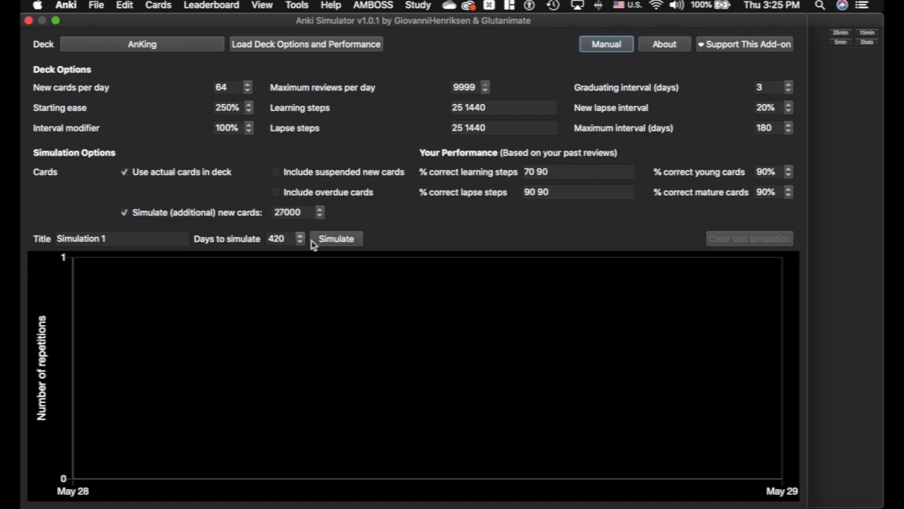
{"action": "left_click", "coordinate": [124, 212]}
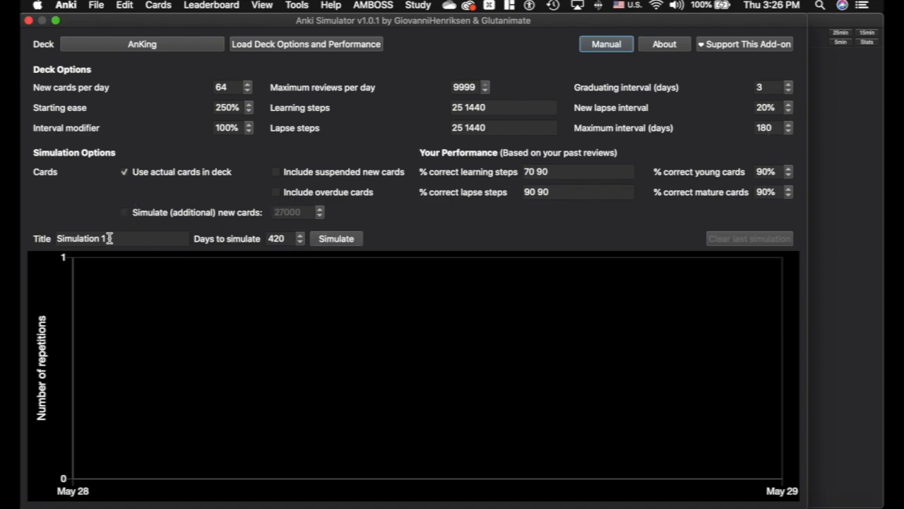
Run Simulation 1 for the AnKing deck, graphing repetitions rising toward about 850 over 420 days.
{"action": "left_click", "coordinate": [120, 237]}
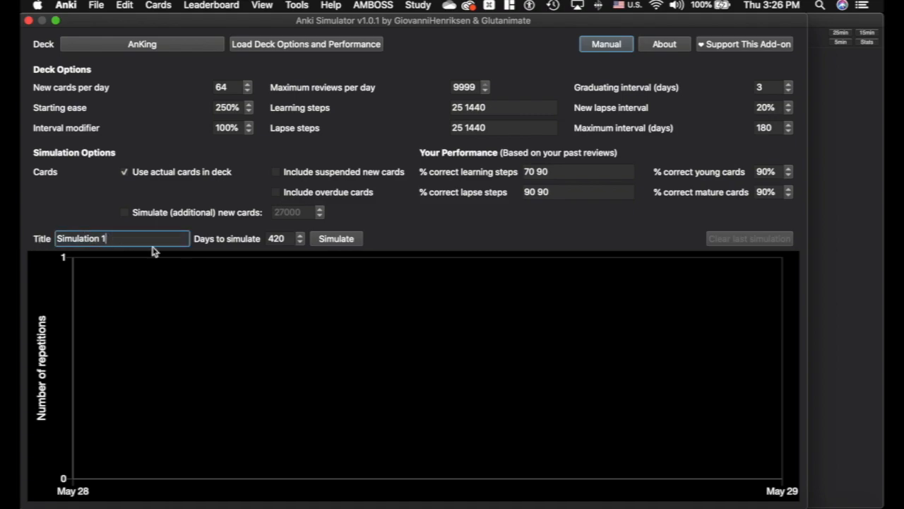
{"action": "left_click", "coordinate": [336, 238]}
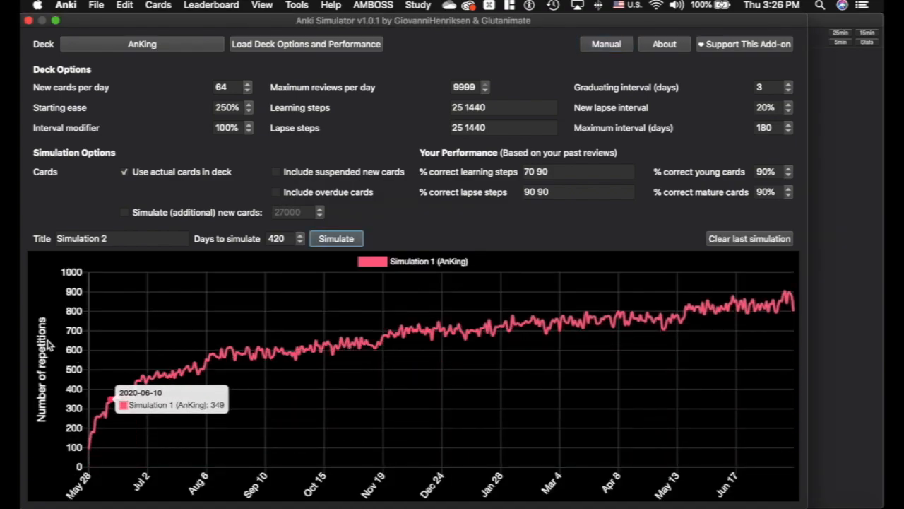
{"action": "mouse_move", "coordinate": [534, 336]}
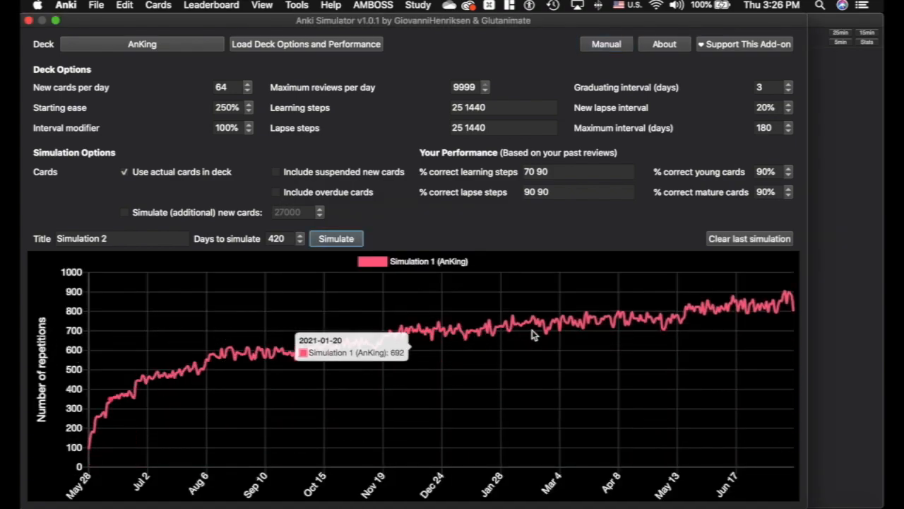
{"action": "mouse_move", "coordinate": [50, 347]}
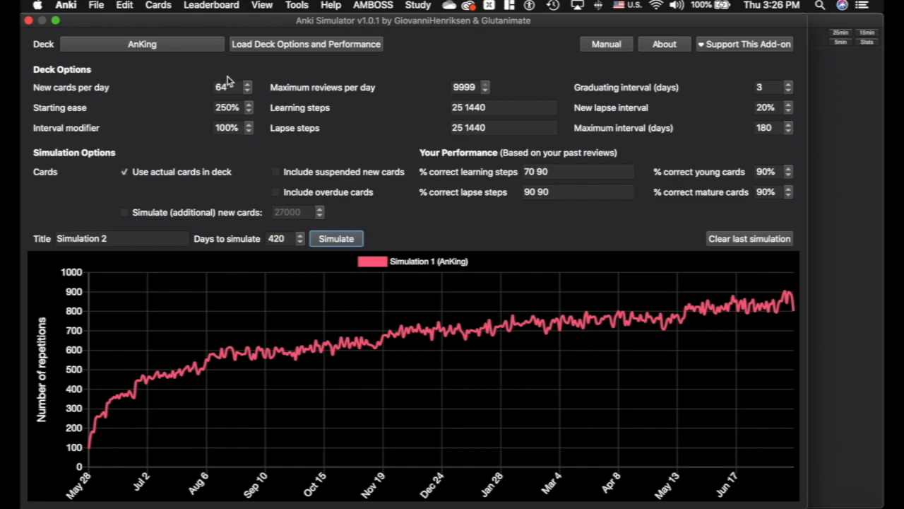
{"action": "mouse_move", "coordinate": [667, 322]}
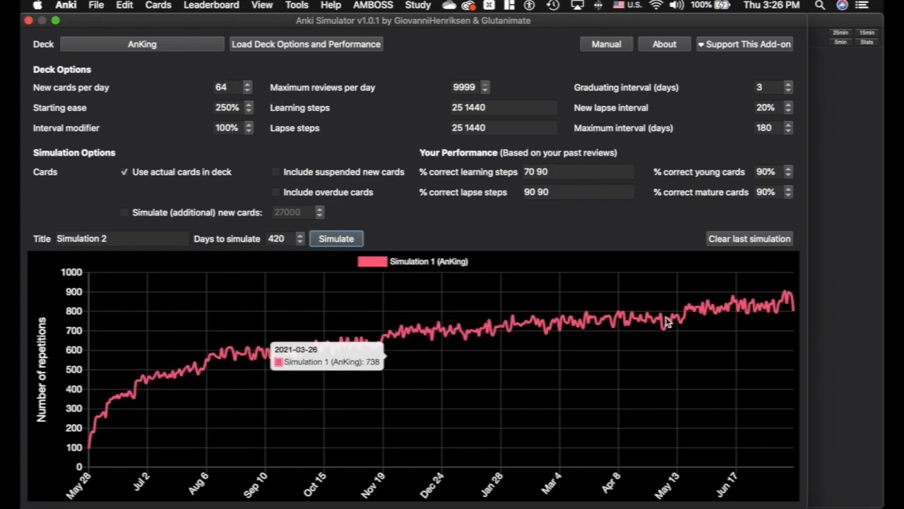
{"action": "mouse_move", "coordinate": [794, 297]}
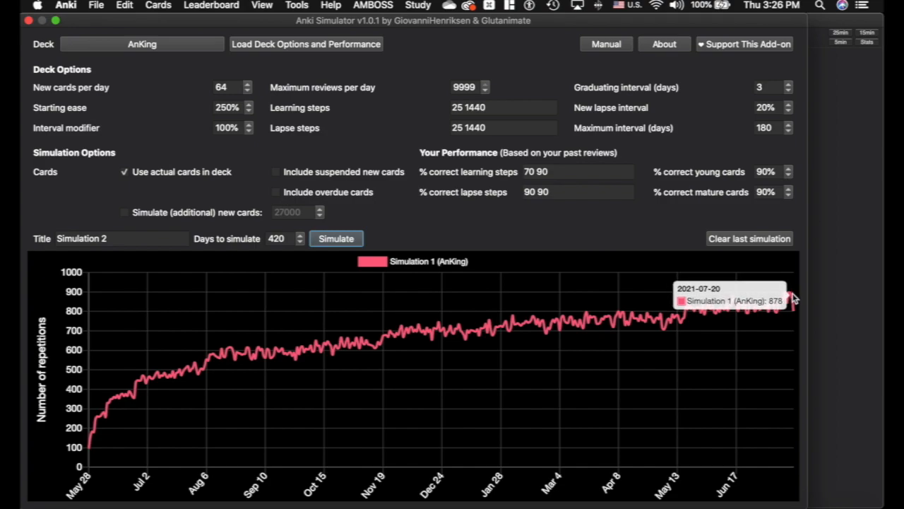
Run a second simulation over 500 days, overlaying a curve that drops after August 2021.
{"action": "left_click", "coordinate": [286, 237]}
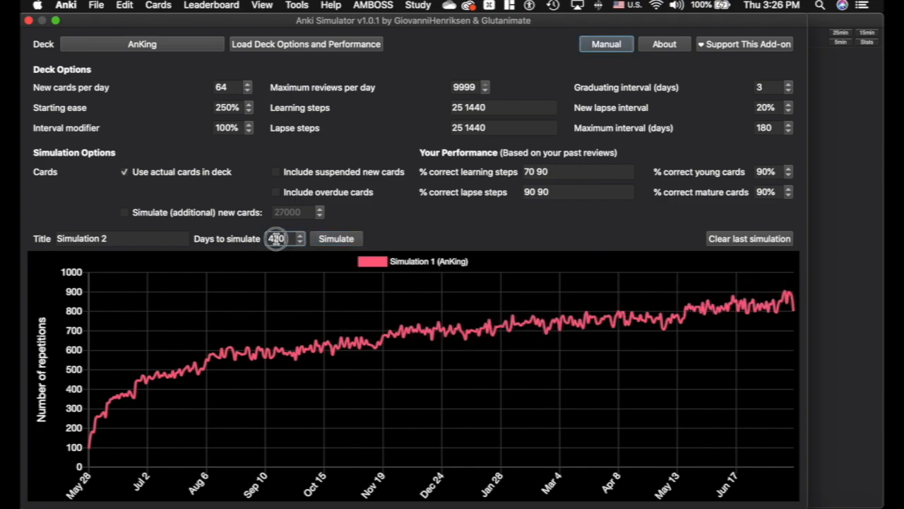
{"action": "type", "text": "500"}
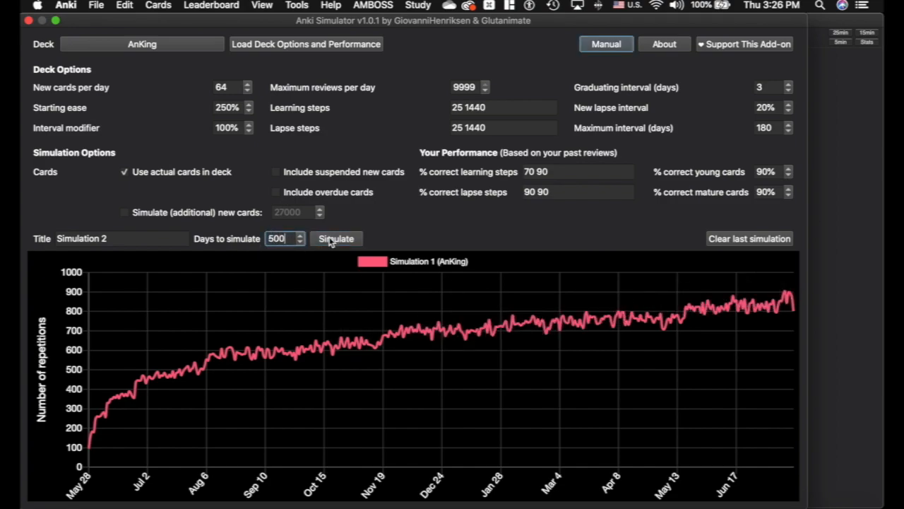
{"action": "left_click", "coordinate": [337, 237]}
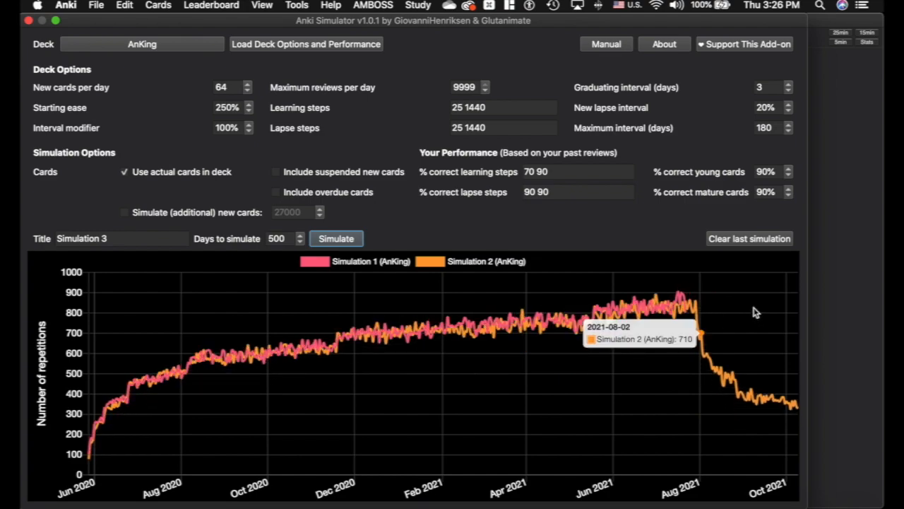
{"action": "mouse_move", "coordinate": [605, 346]}
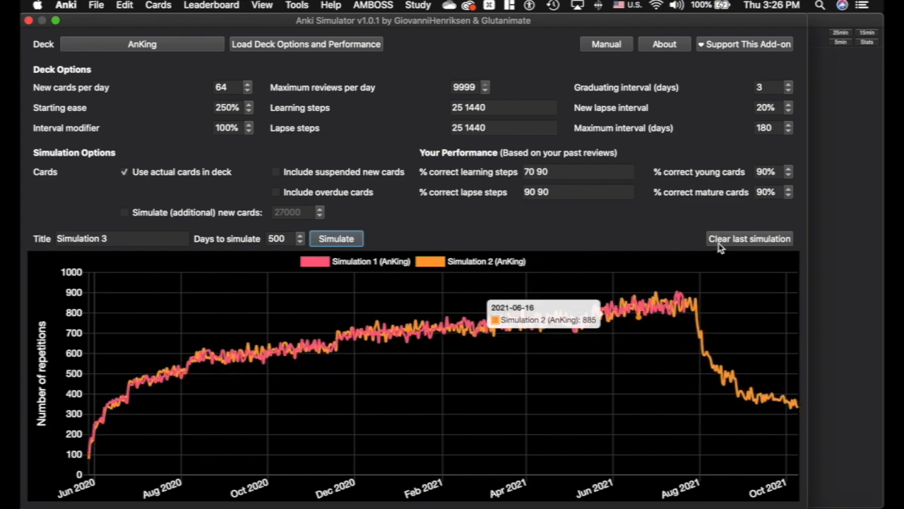
Clear the 500-day run and rerun Simulation 2 with a 9999-day maximum interval.
{"action": "left_click", "coordinate": [749, 238]}
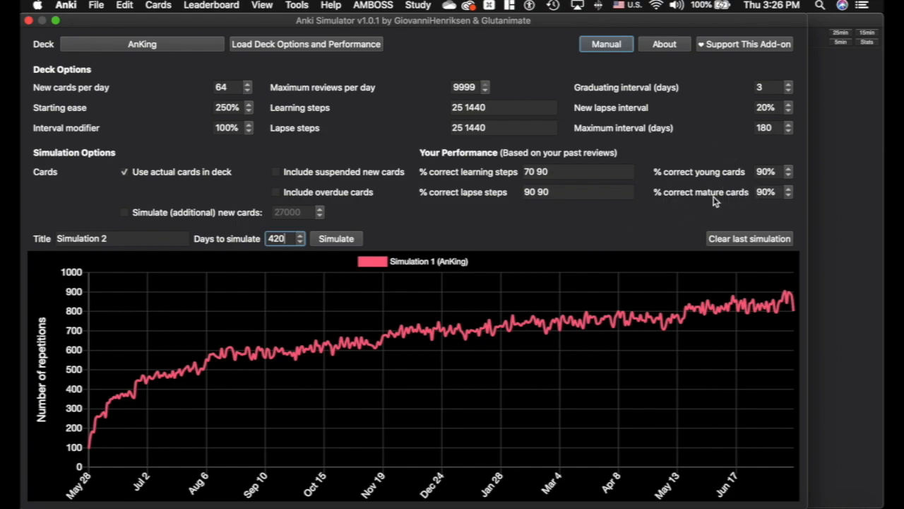
{"action": "left_click", "coordinate": [766, 127]}
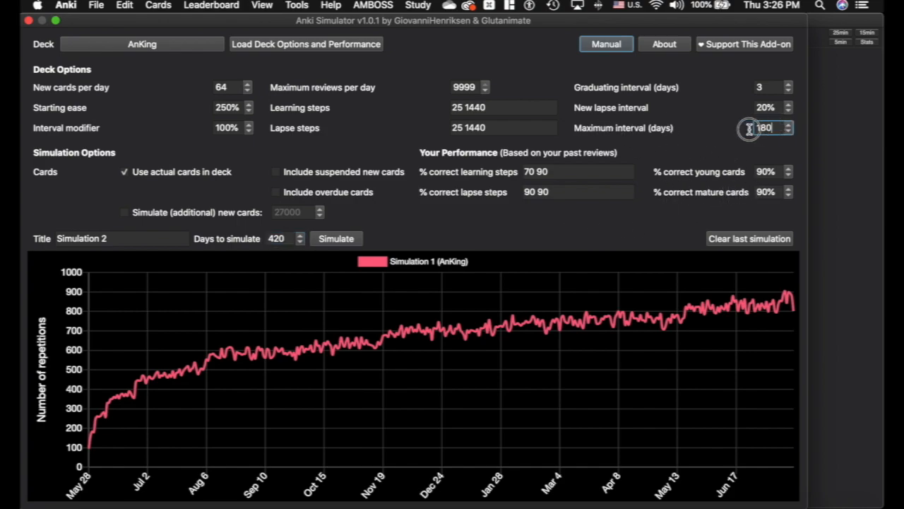
{"action": "type", "text": "9999"}
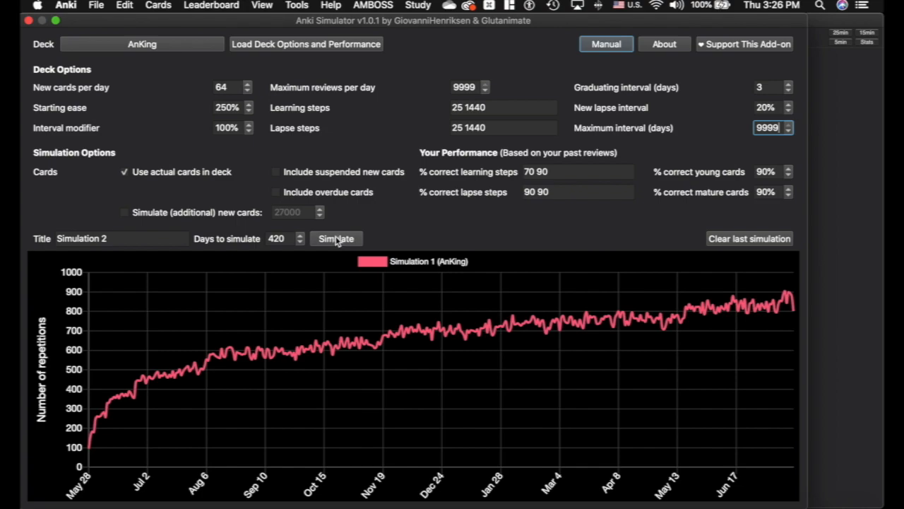
{"action": "left_click", "coordinate": [337, 237]}
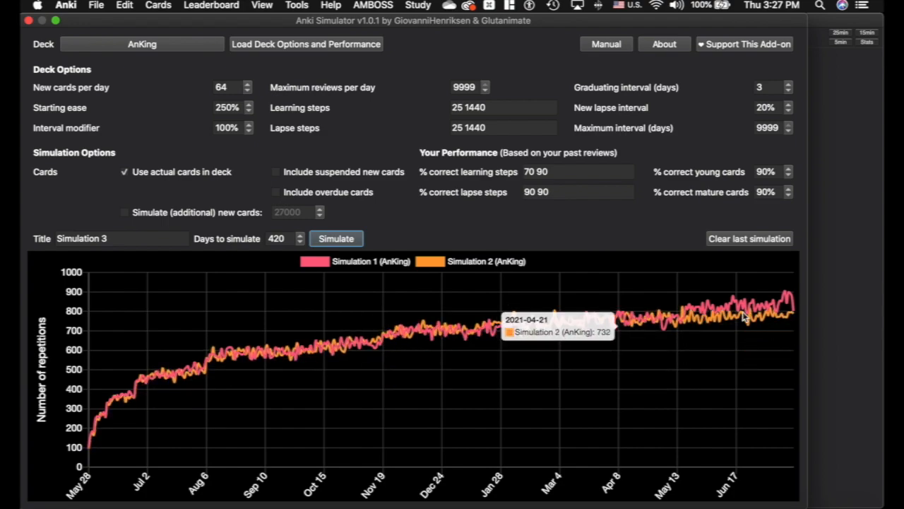
{"action": "mouse_move", "coordinate": [661, 322]}
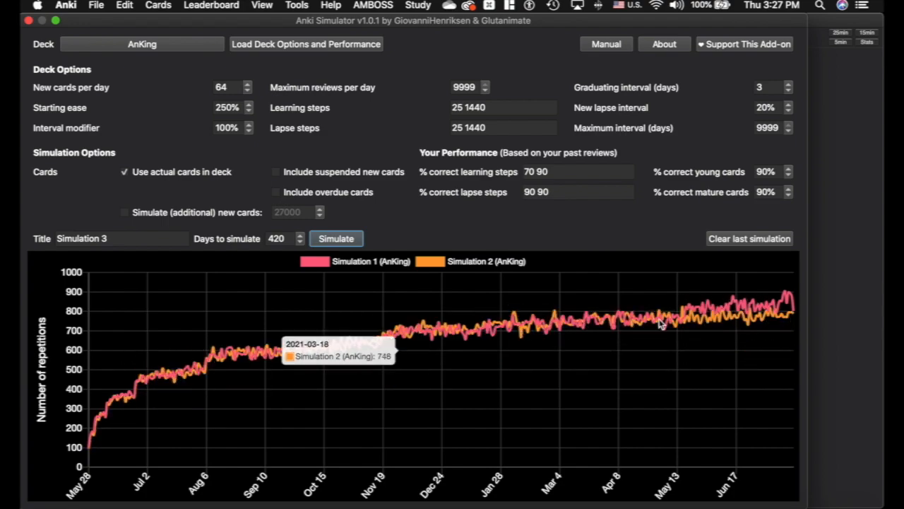
{"action": "mouse_move", "coordinate": [786, 322]}
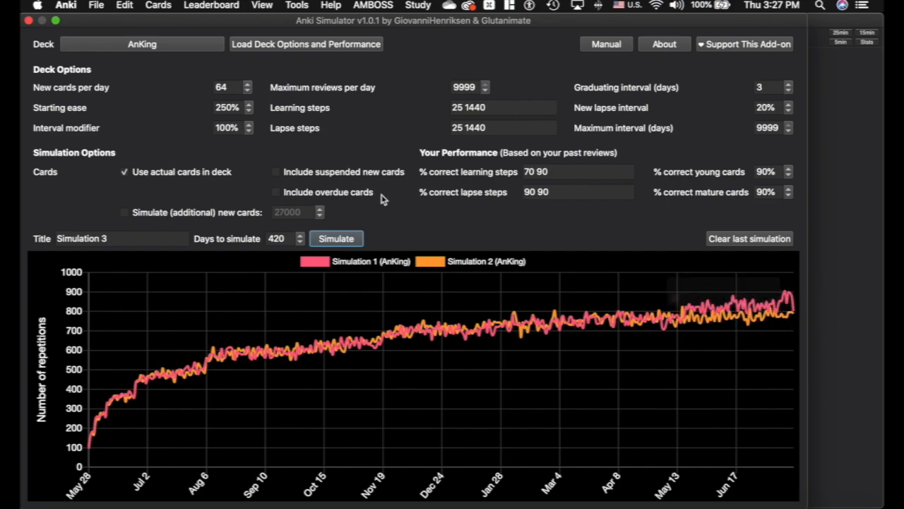
{"action": "mouse_move", "coordinate": [695, 184]}
{"action": "type", "text": "85"}
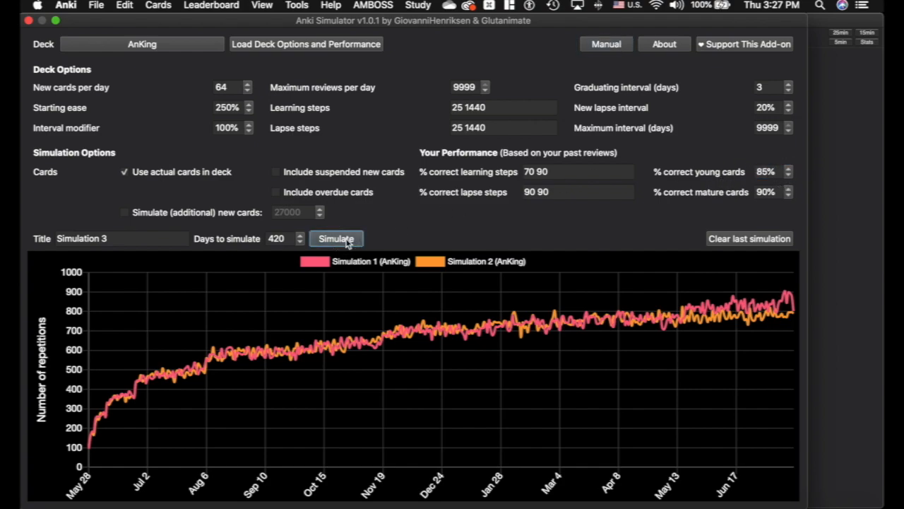
{"action": "left_click", "coordinate": [337, 237]}
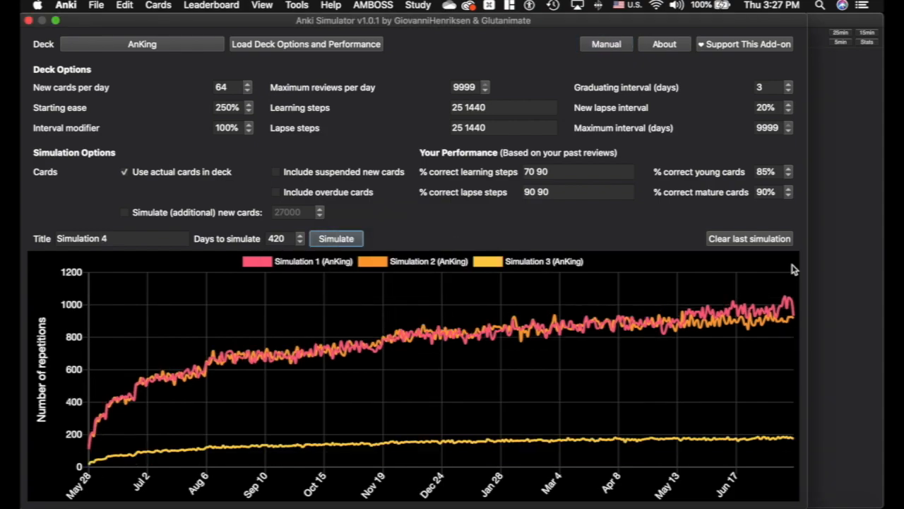
{"action": "mouse_move", "coordinate": [339, 331]}
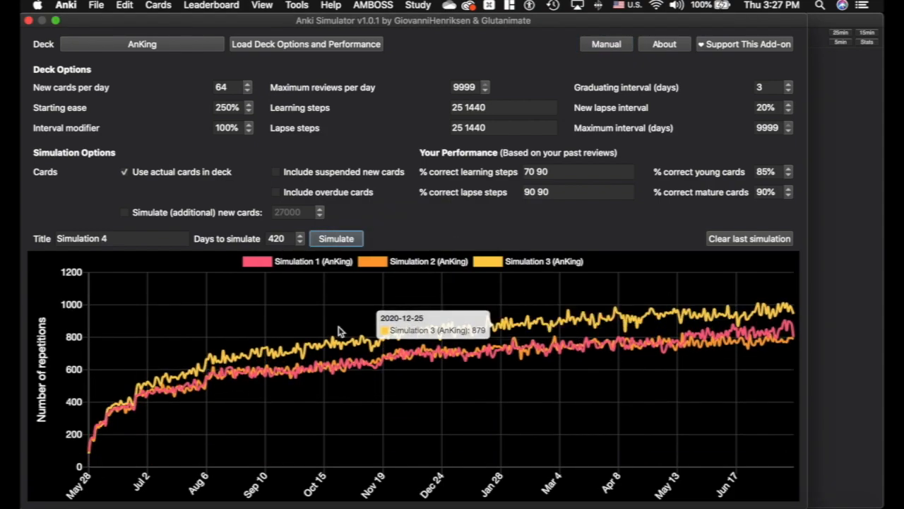
{"action": "mouse_move", "coordinate": [647, 189]}
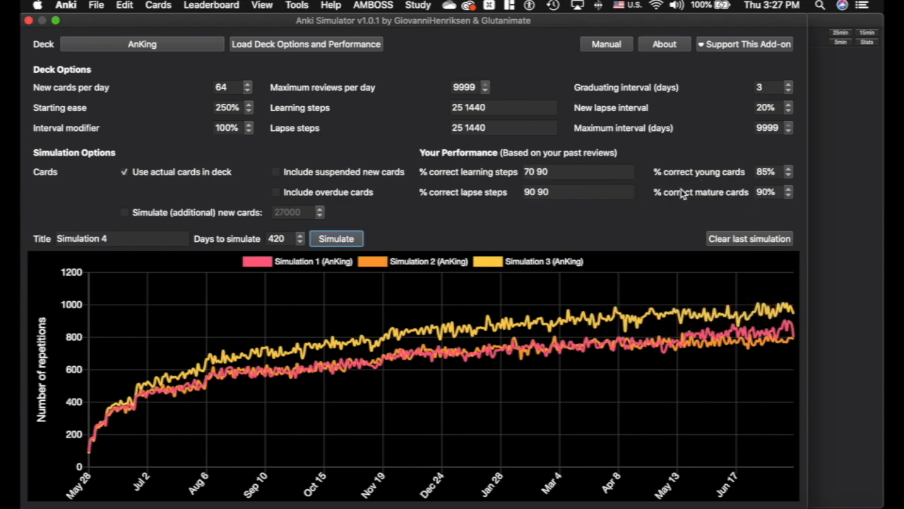
{"action": "mouse_move", "coordinate": [187, 155]}
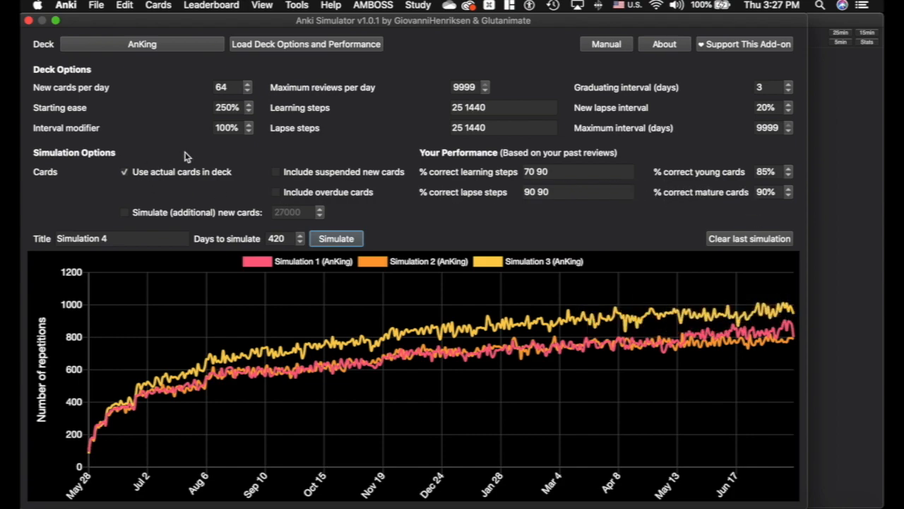
{"action": "mouse_move", "coordinate": [302, 167]}
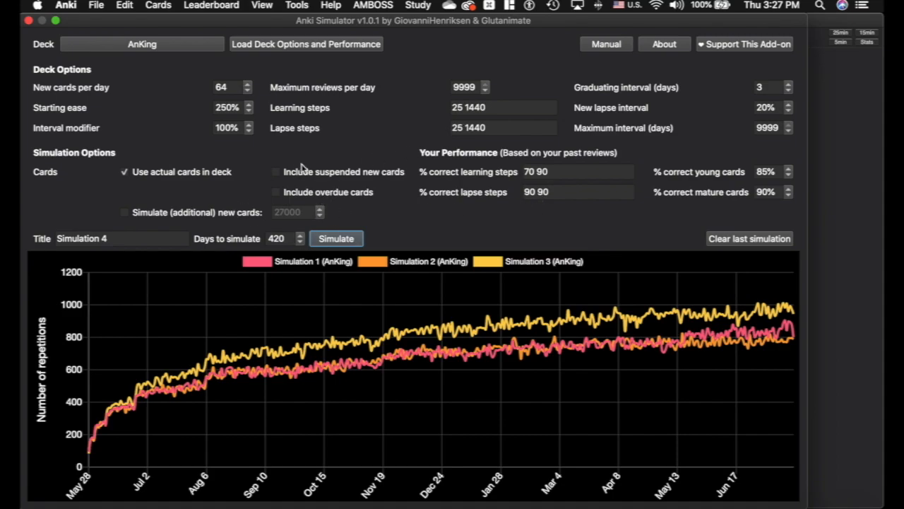
{"action": "left_click", "coordinate": [604, 44]}
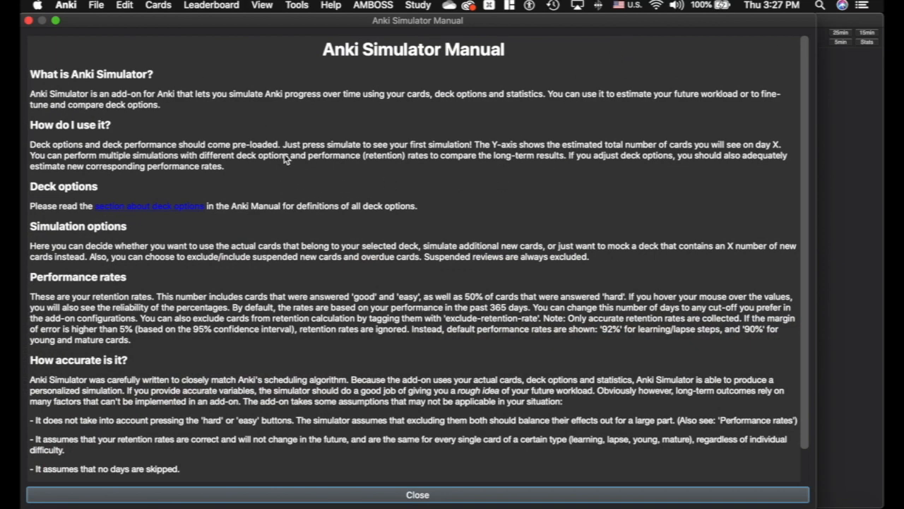
{"action": "mouse_move", "coordinate": [366, 397]}
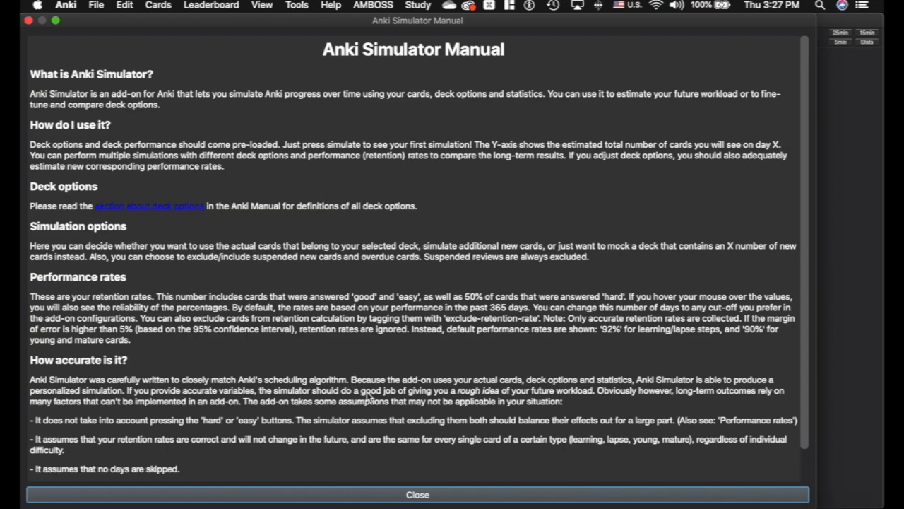
{"action": "left_click", "coordinate": [418, 494]}
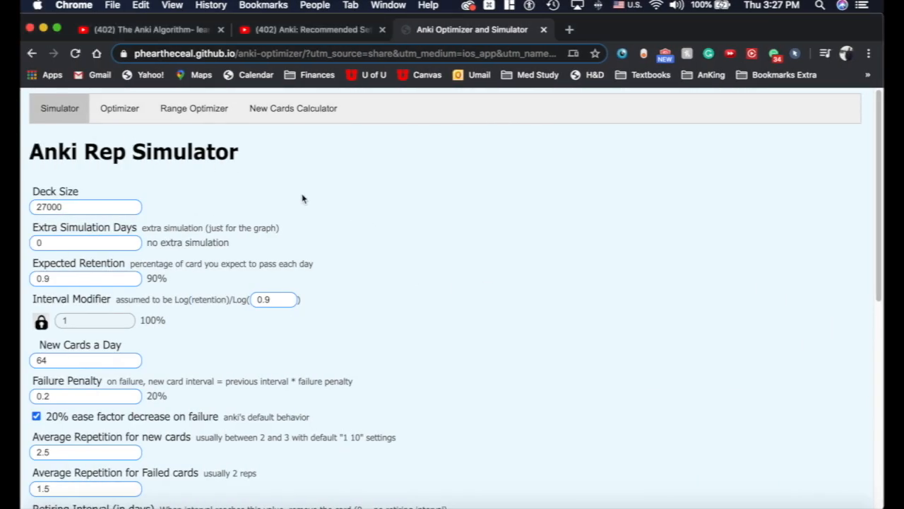
{"action": "scroll", "scroll_direction": "down", "scroll_amount": 3}
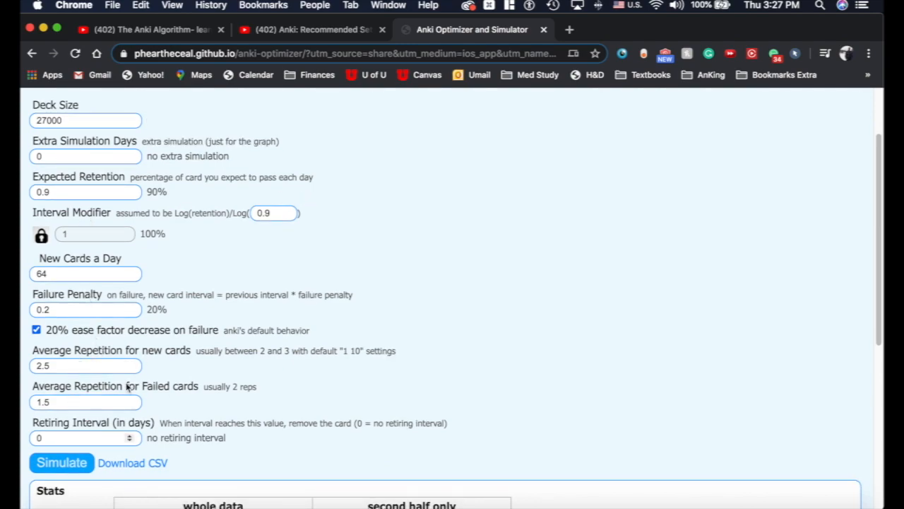
{"action": "left_click", "coordinate": [84, 120]}
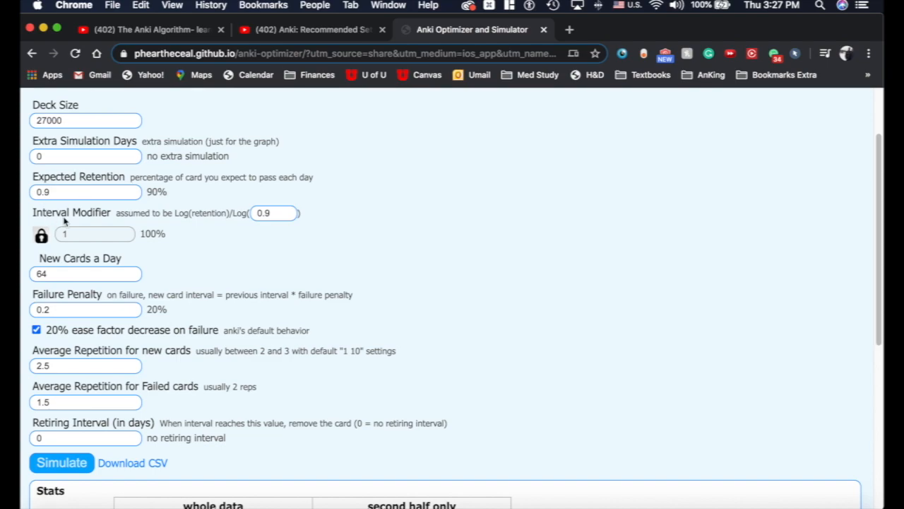
{"action": "mouse_move", "coordinate": [82, 221]}
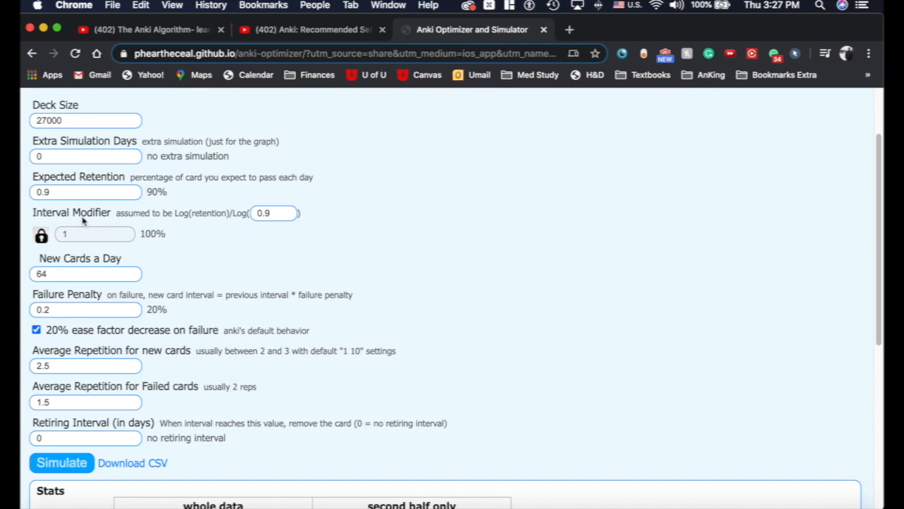
{"action": "scroll", "scroll_direction": "down", "scroll_amount": 3}
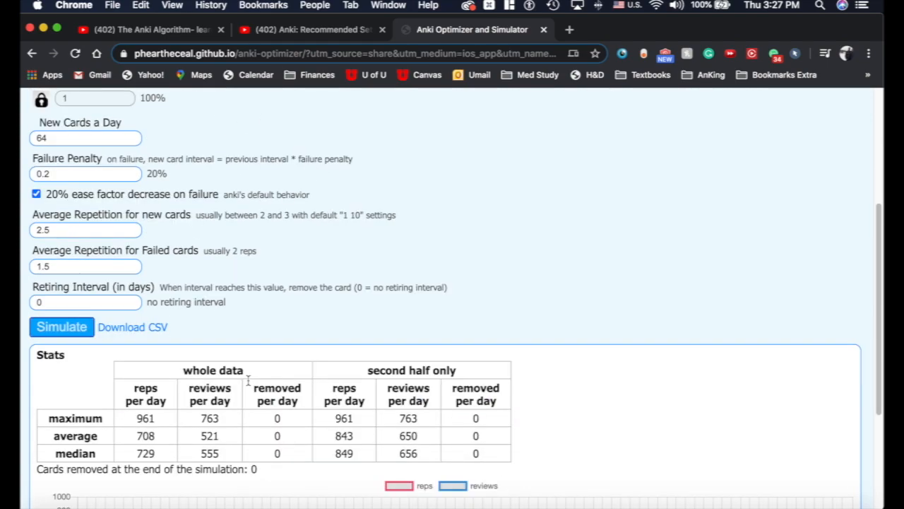
{"action": "scroll", "scroll_direction": "down", "scroll_amount": 3}
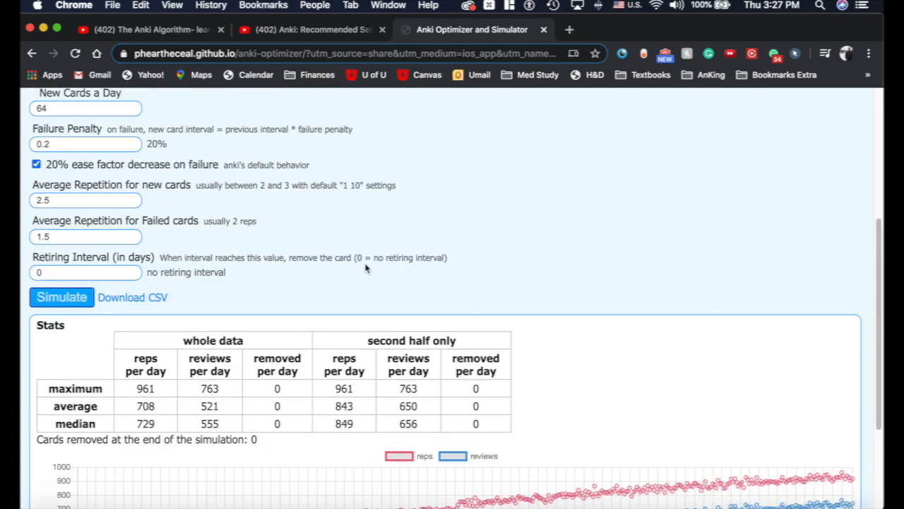
{"action": "scroll", "scroll_direction": "up", "scroll_amount": 3}
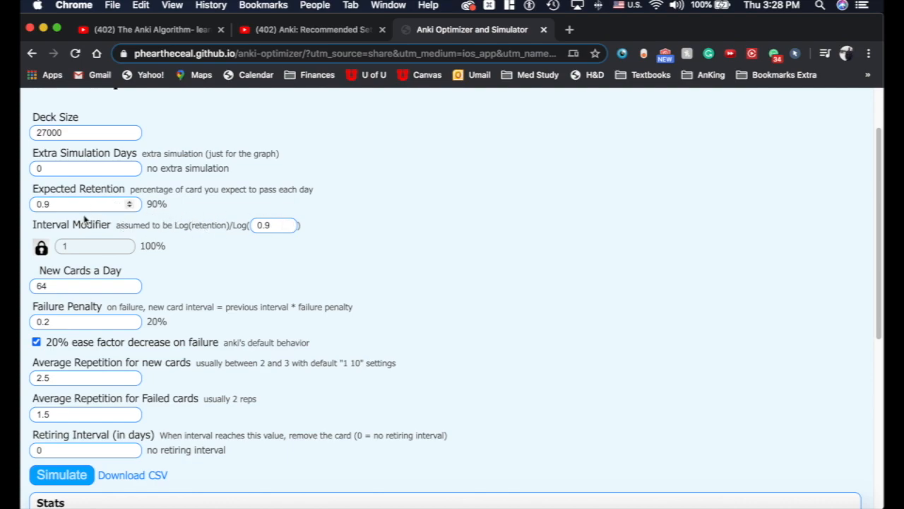
{"action": "mouse_move", "coordinate": [73, 187]}
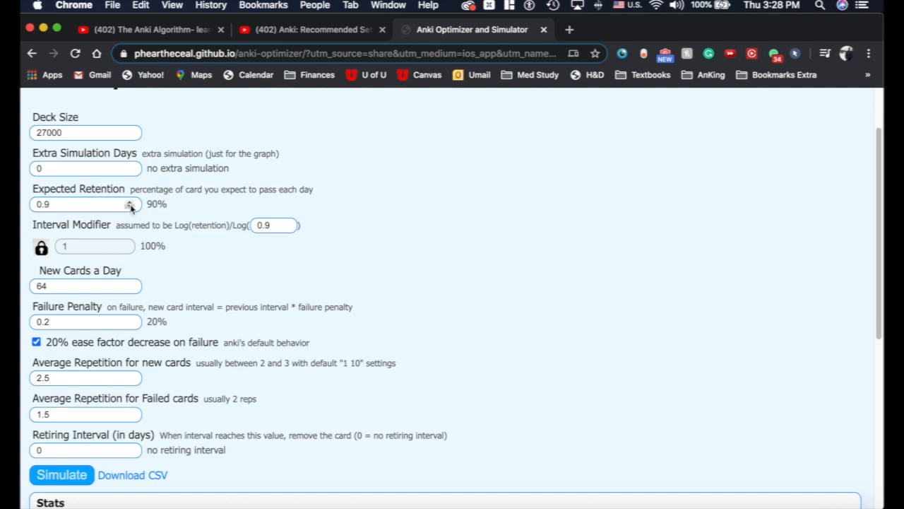
Simulate at expected retention 0.88, giving 544 average and 667 maximum daily reps.
{"action": "type", "text": "0.85"}
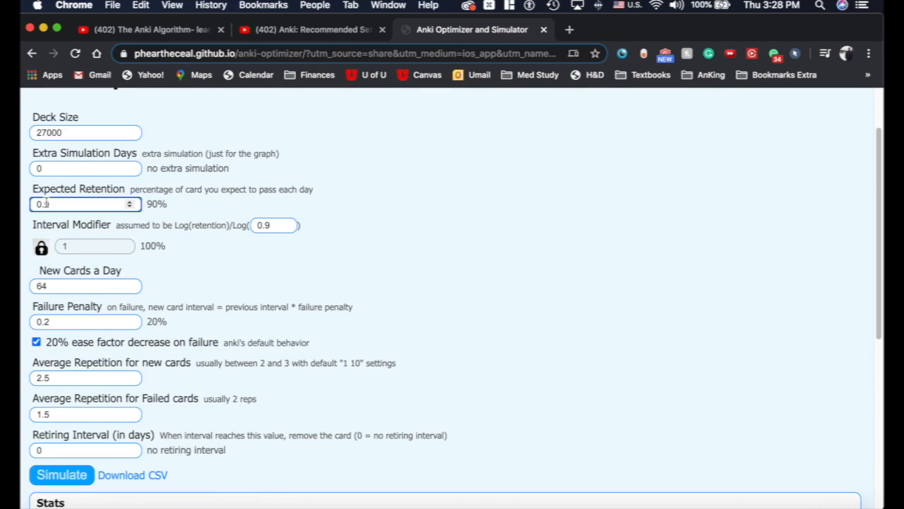
{"action": "type", "text": "0.9"}
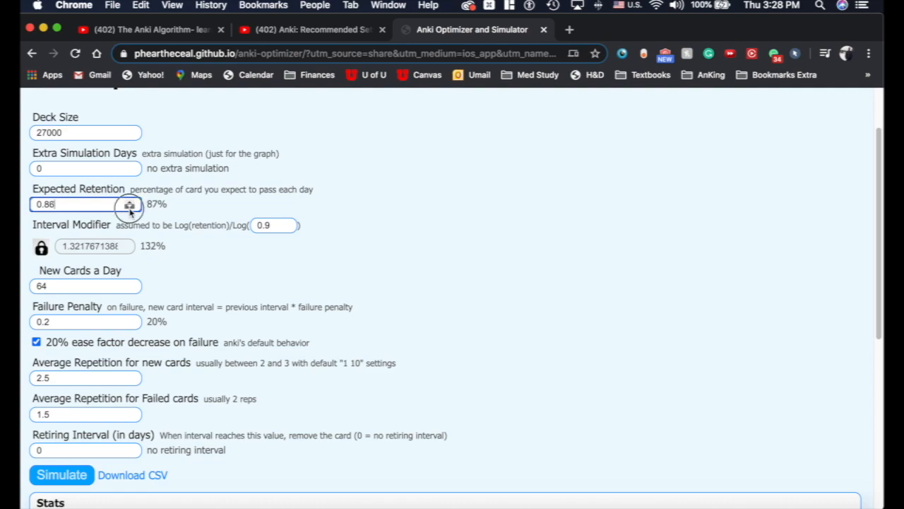
{"action": "left_click", "coordinate": [130, 206]}
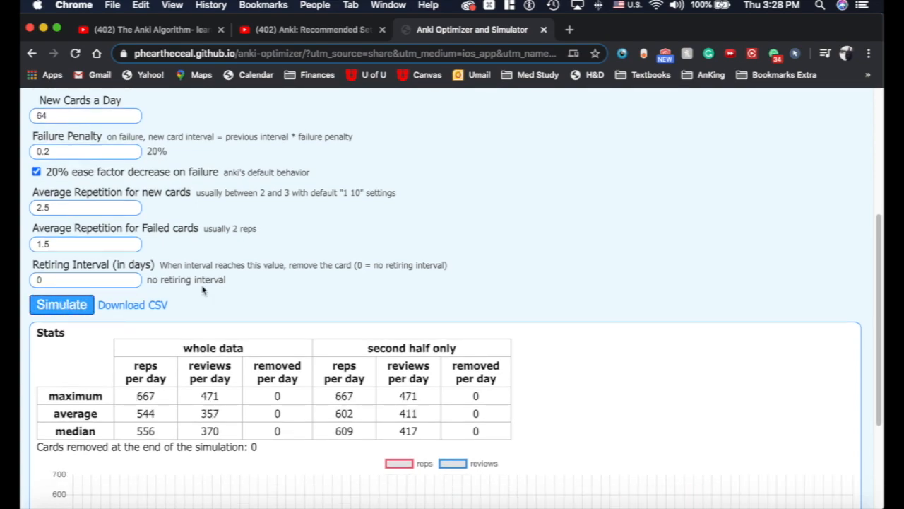
{"action": "scroll", "scroll_direction": "down", "scroll_amount": 3}
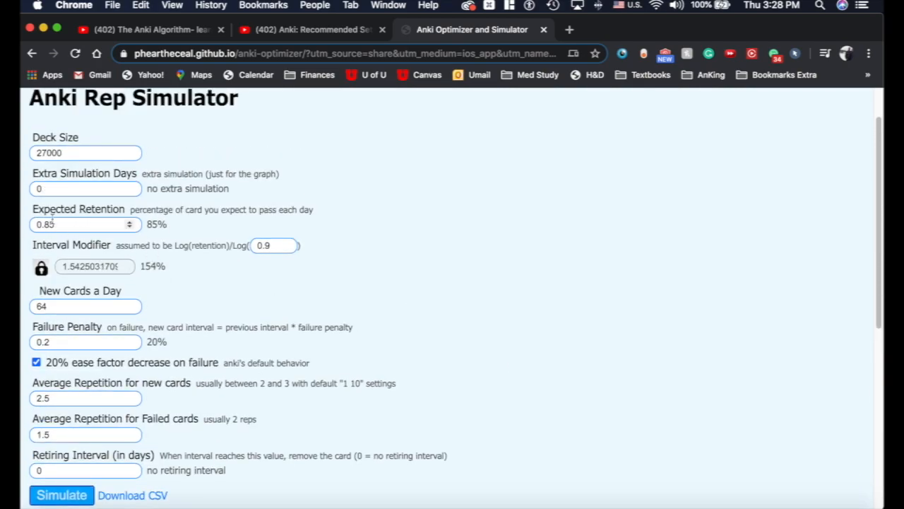
Simulate at expected retention 0.95, giving 13,969 average and 27,758 maximum daily reps.
{"action": "type", "text": "0.91"}
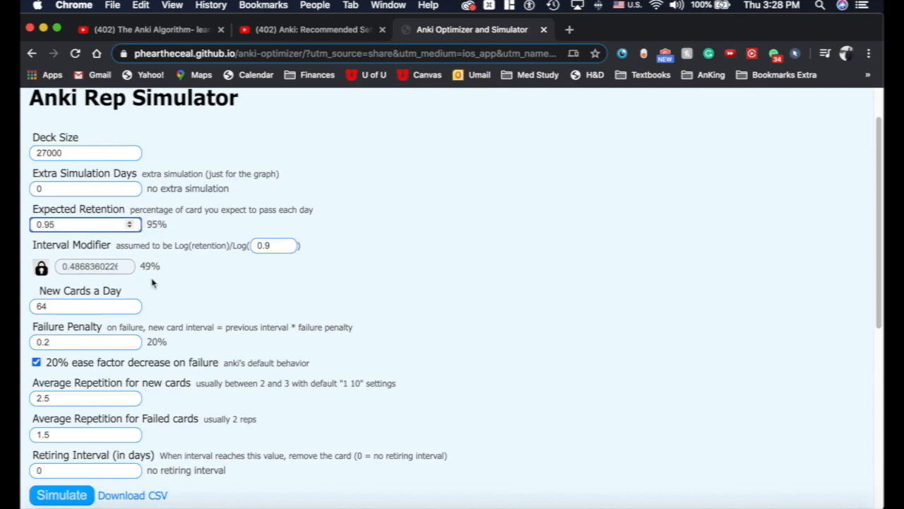
{"action": "mouse_move", "coordinate": [68, 271]}
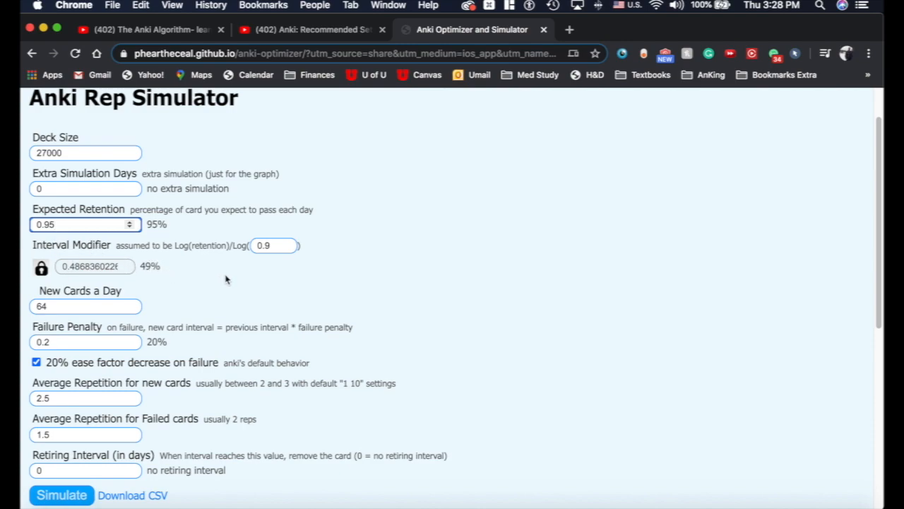
{"action": "left_click", "coordinate": [61, 495]}
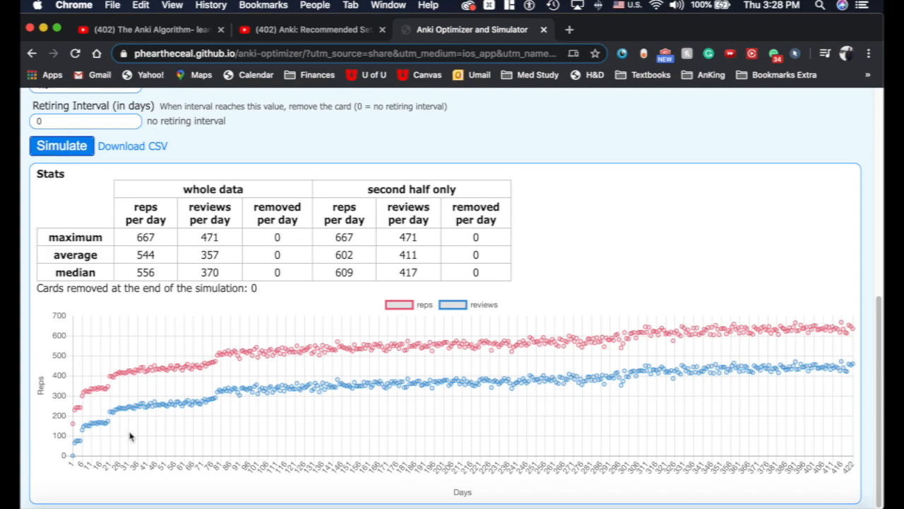
{"action": "left_click", "coordinate": [62, 146]}
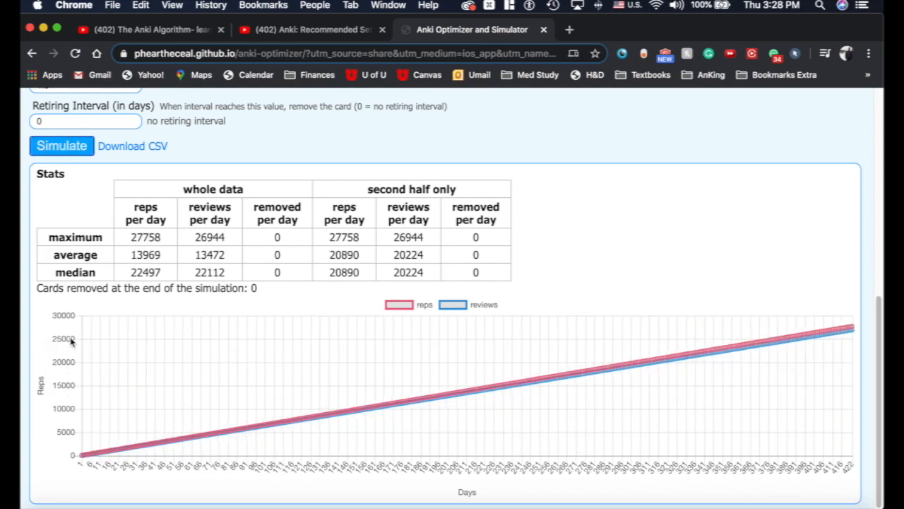
{"action": "scroll", "scroll_direction": "up", "scroll_amount": 3}
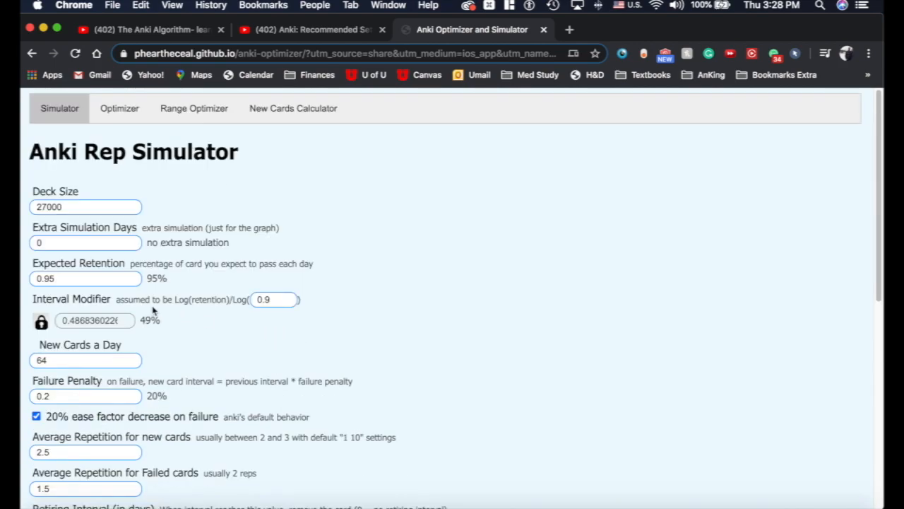